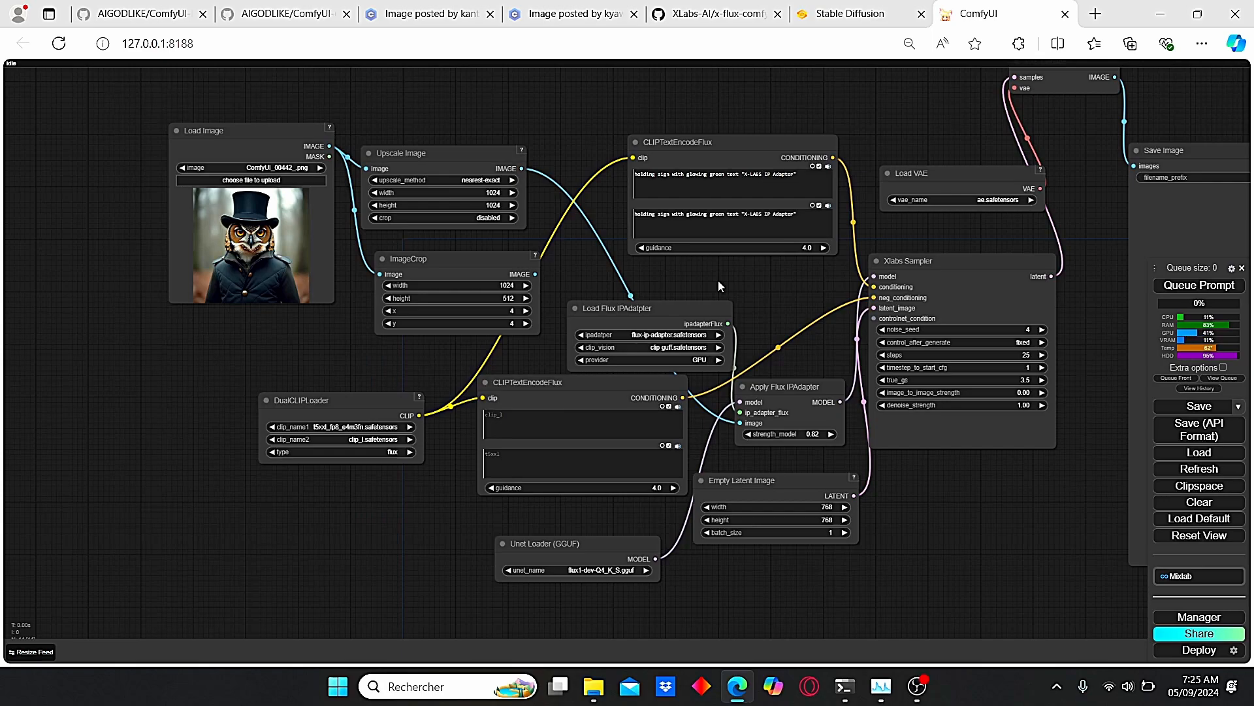
mouse_move(726, 287)
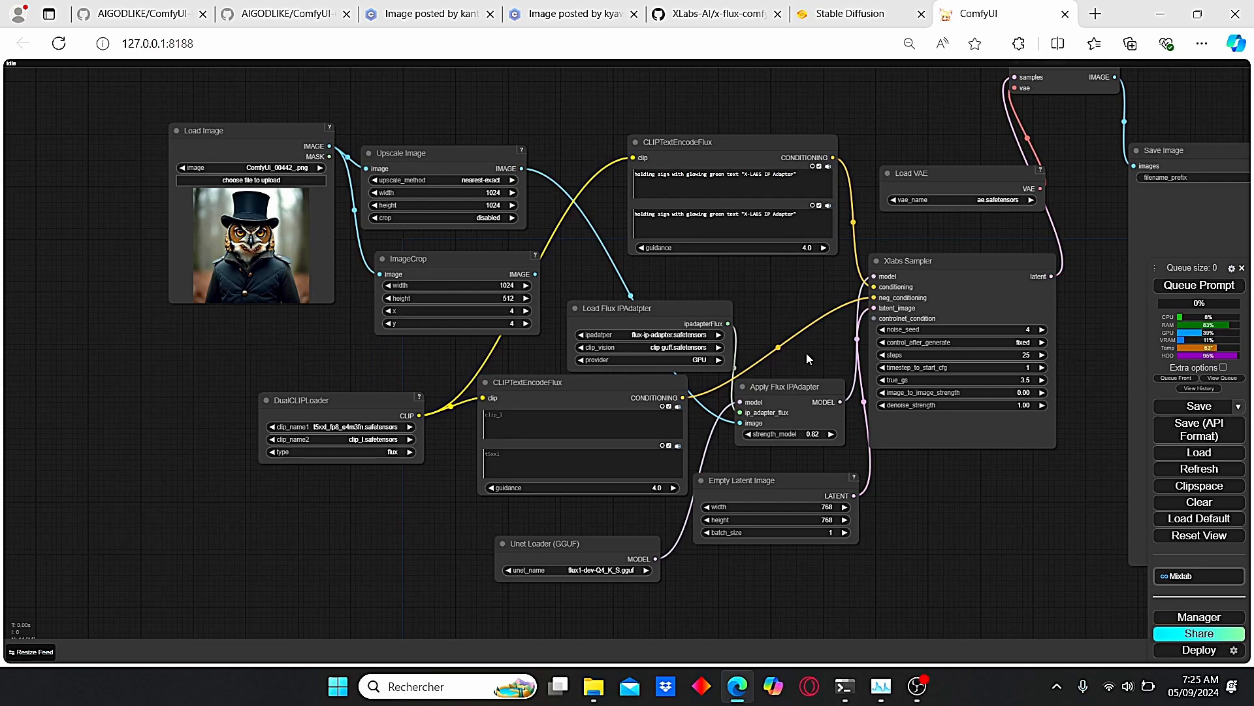
Copy the HTTPS clone URL of the x-flux-comfyui repository from its Code menu
click(711, 13)
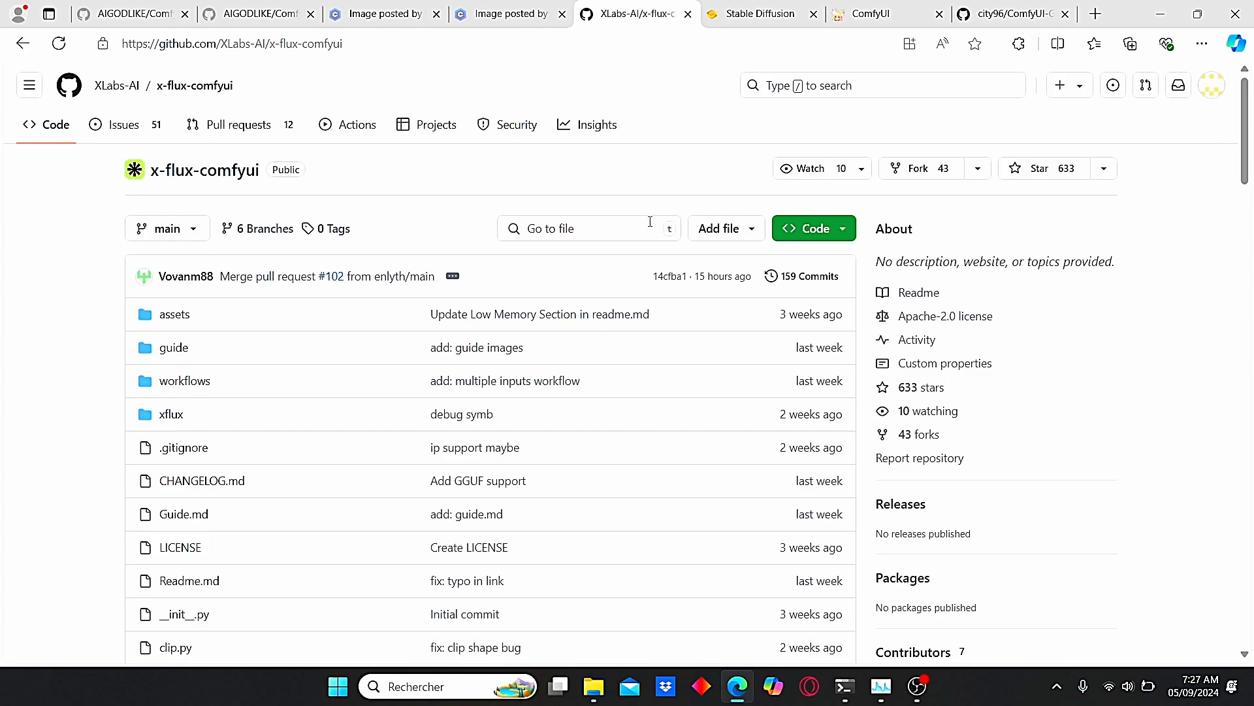
mouse_move(628, 162)
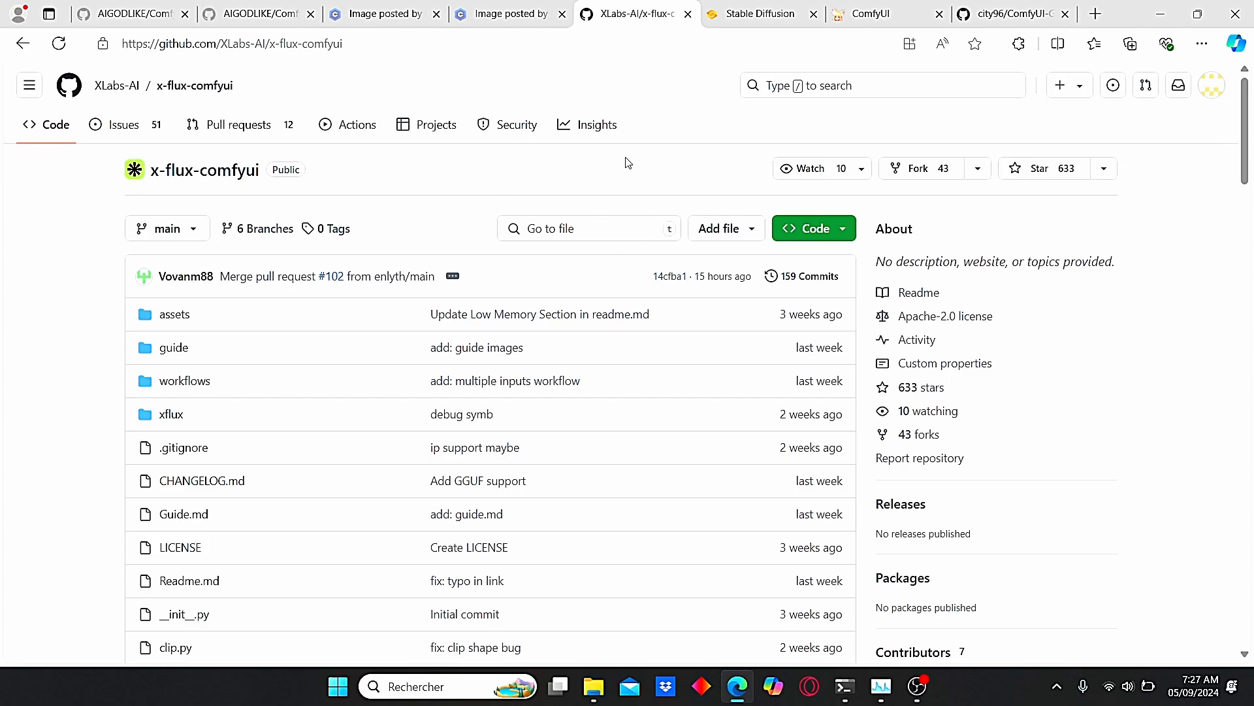
click(807, 227)
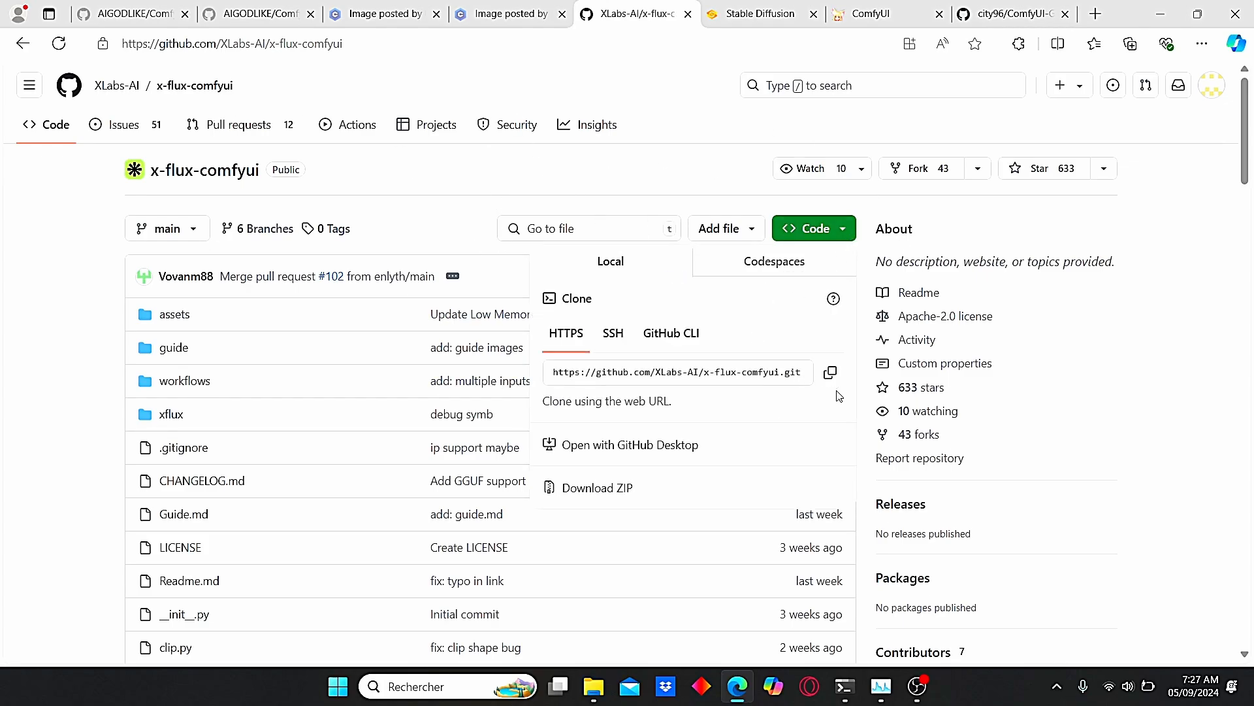
click(593, 686)
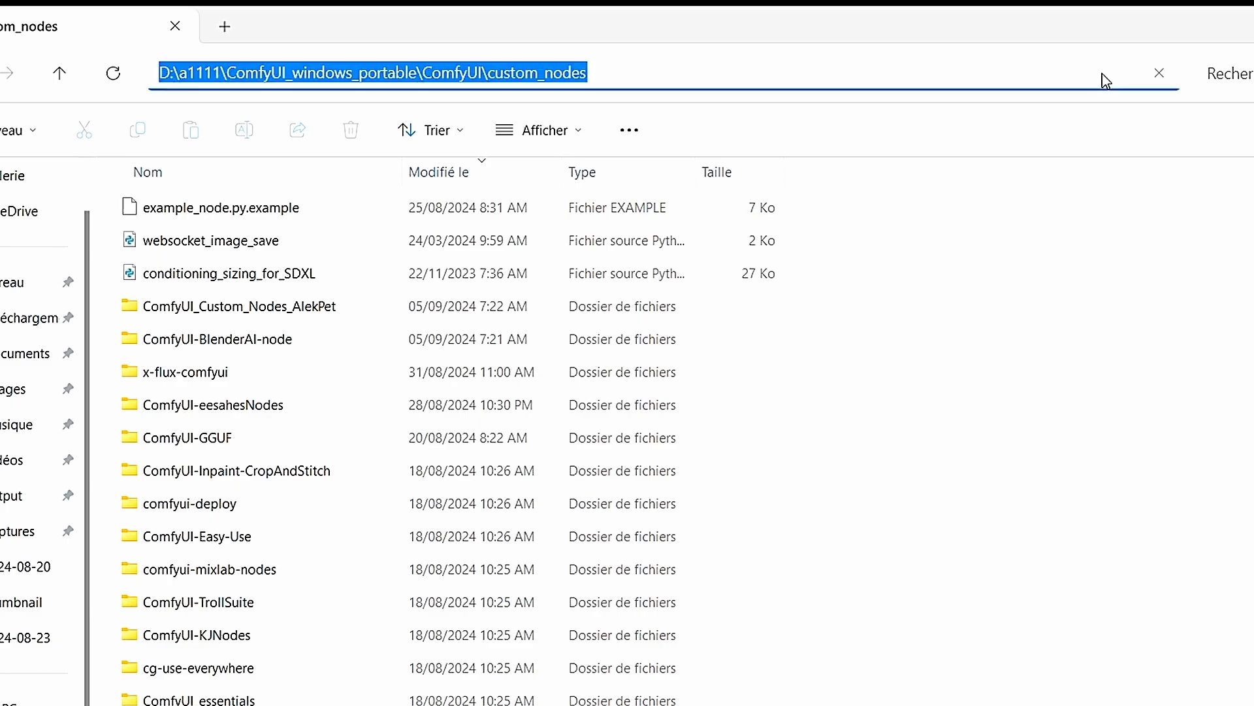
text(cmd)
text(git)
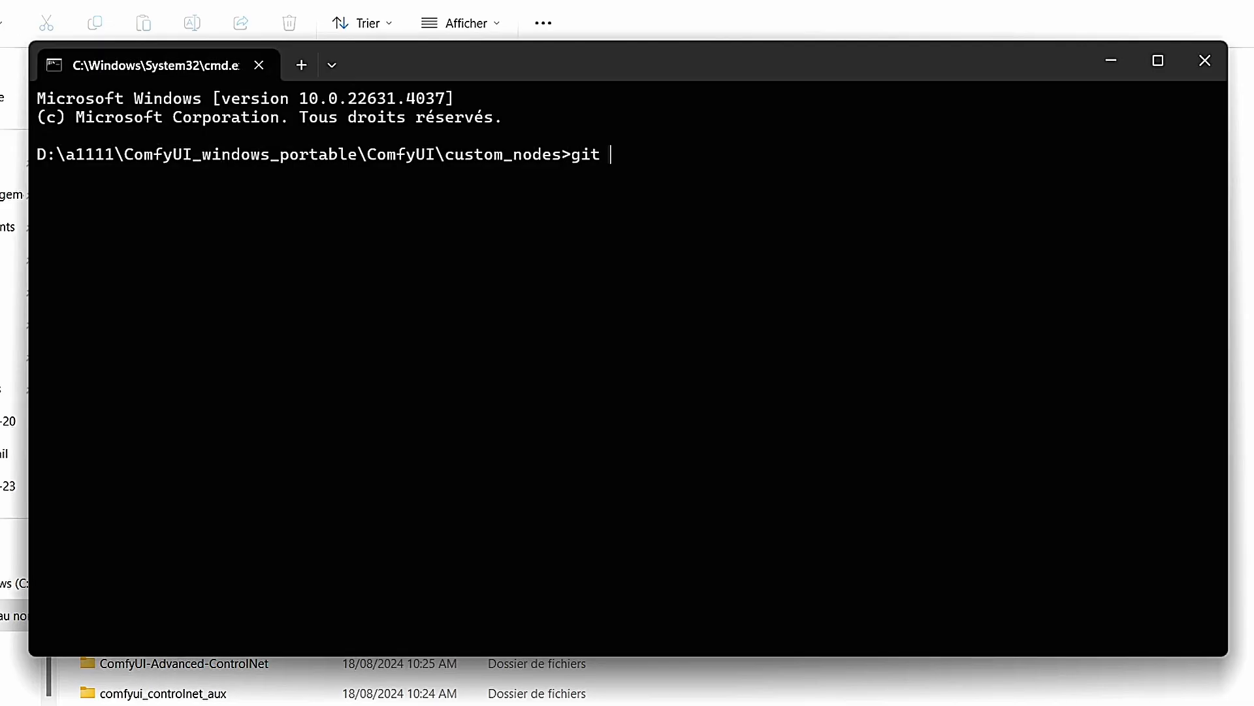
text(clone https://github.com/XLabs-AI/x-flux-comfyui.git)
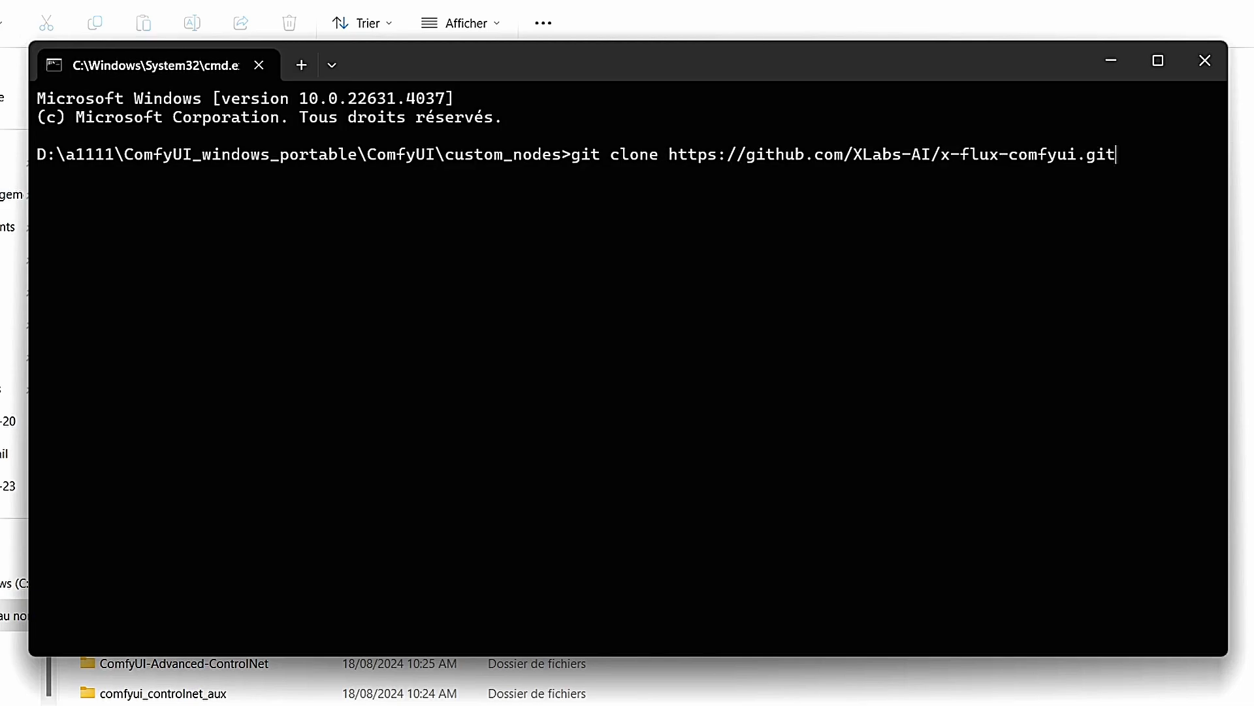
mouse_move(1100, 157)
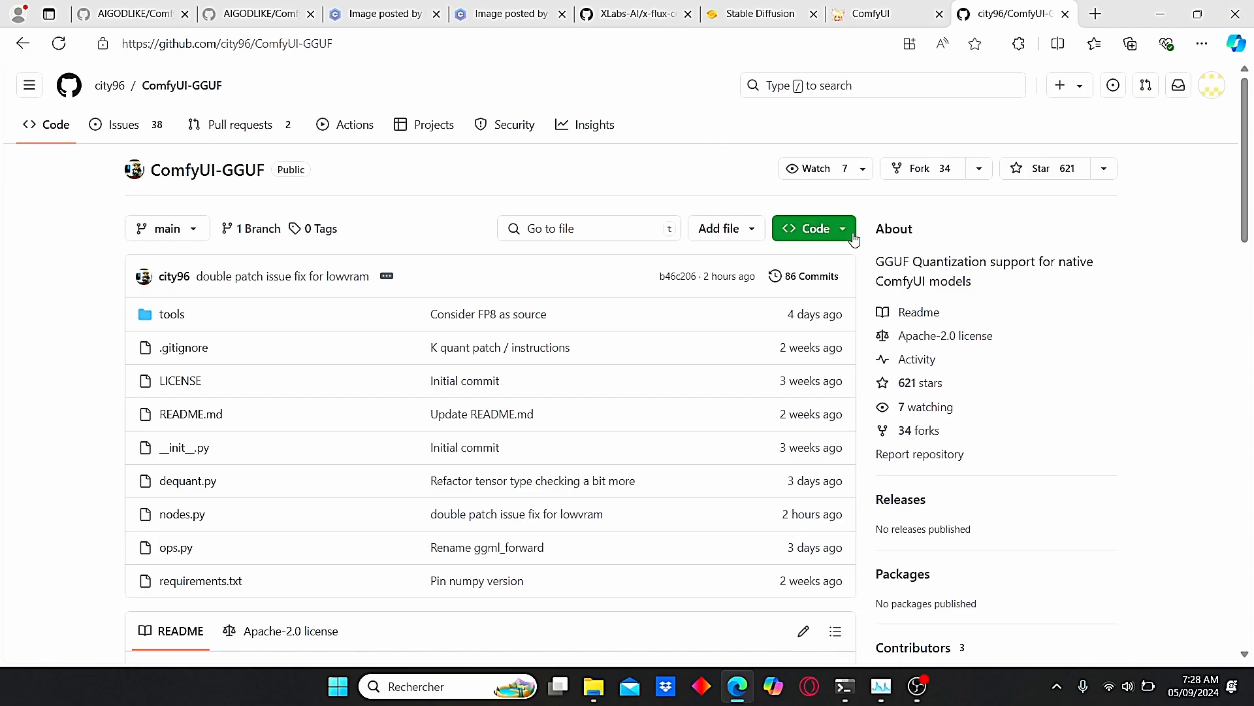
Copy the HTTPS clone URL of the ComfyUI-GGUF repository from its Code menu
click(808, 227)
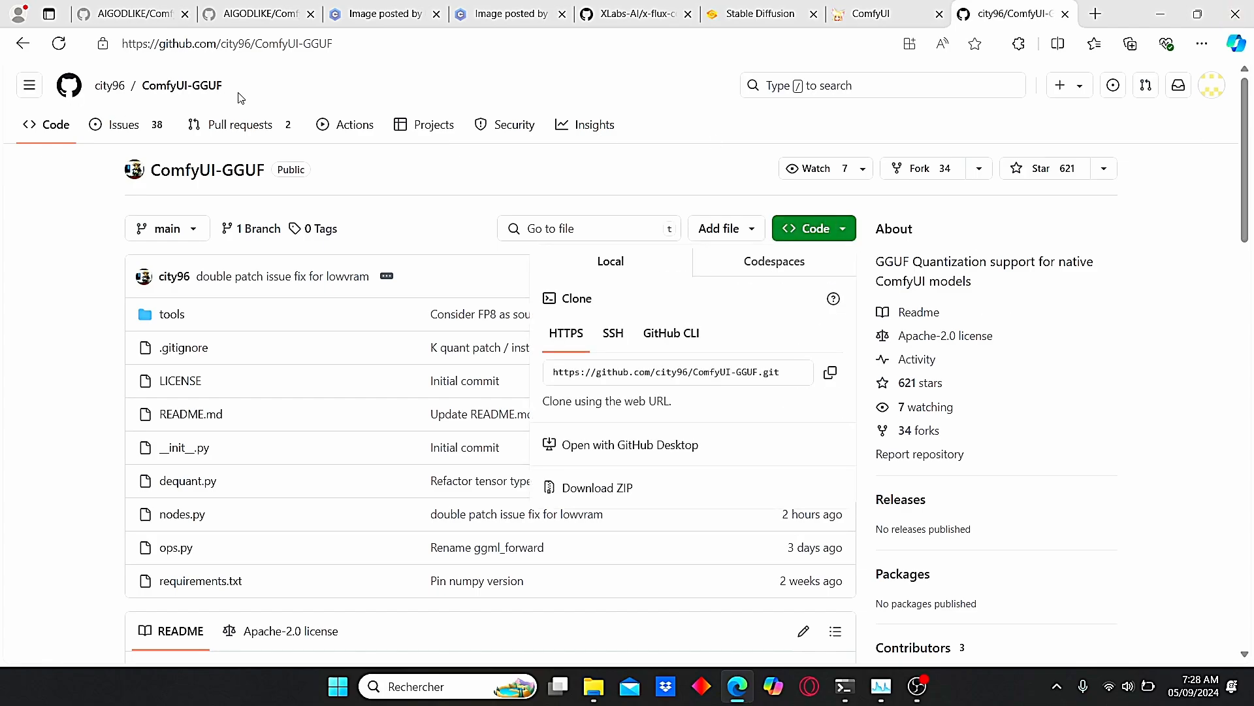
click(593, 686)
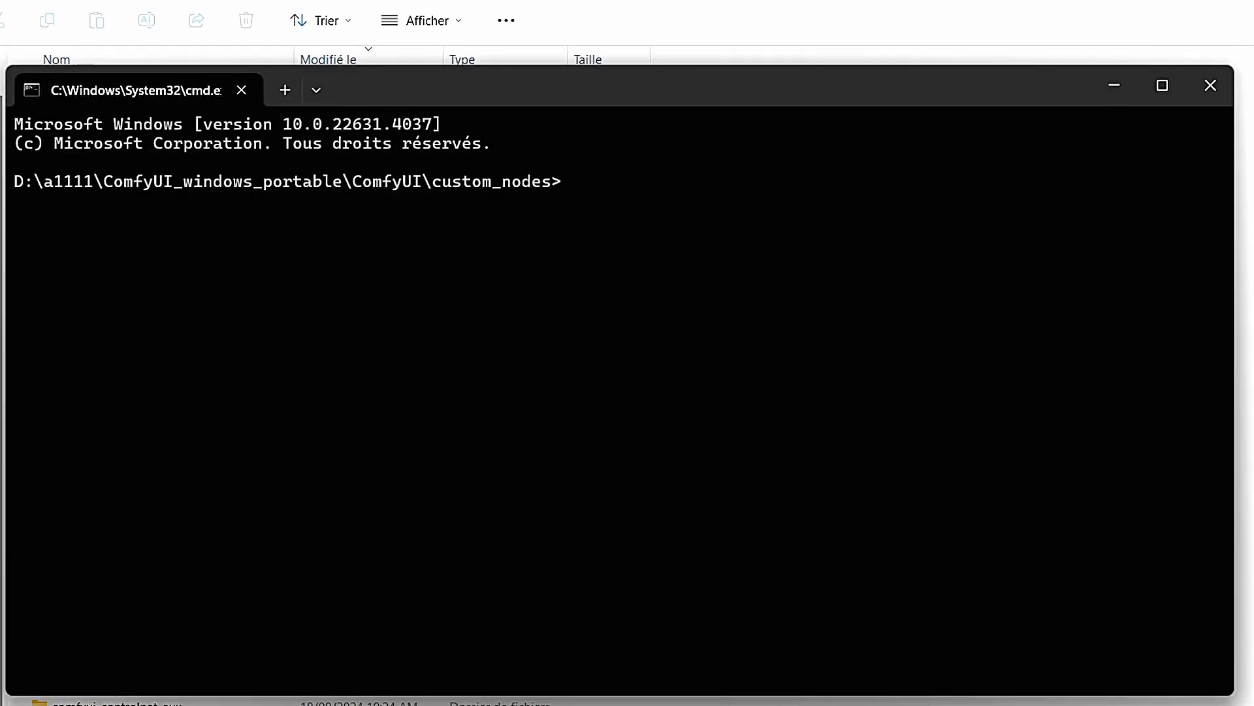
text(git cl)
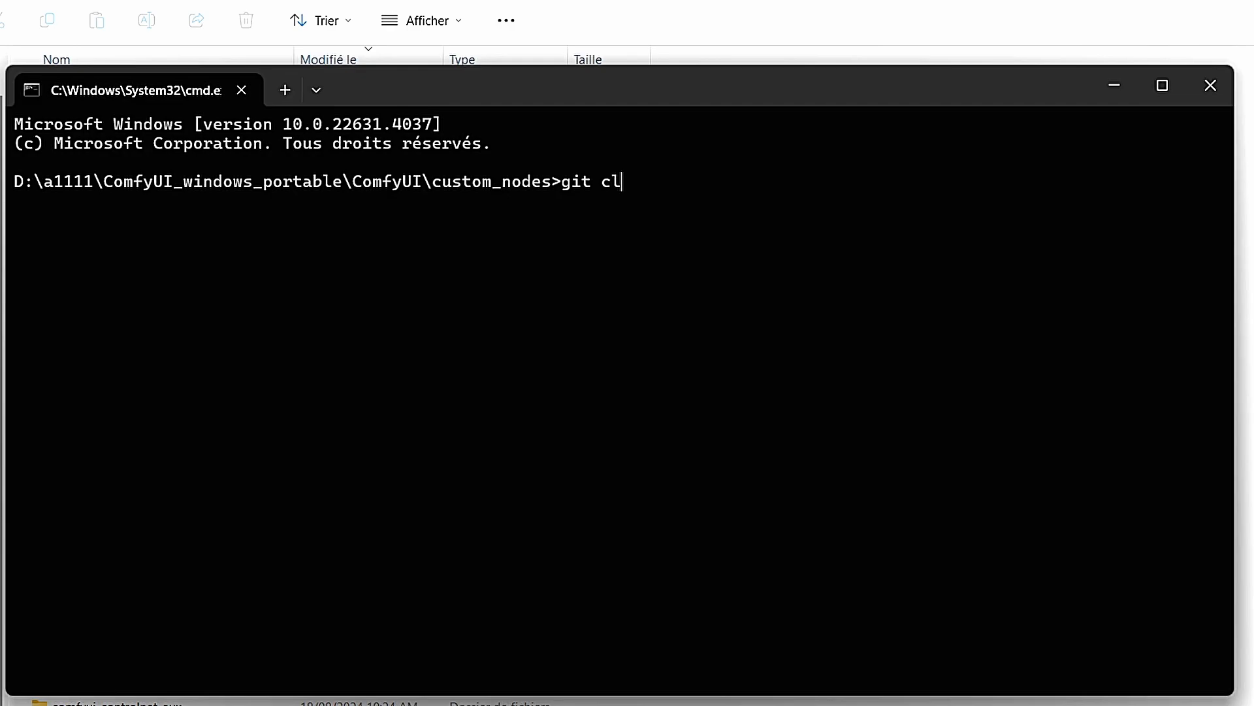
text(one https://github.com/city96/ComfyUI-GGUF.git)
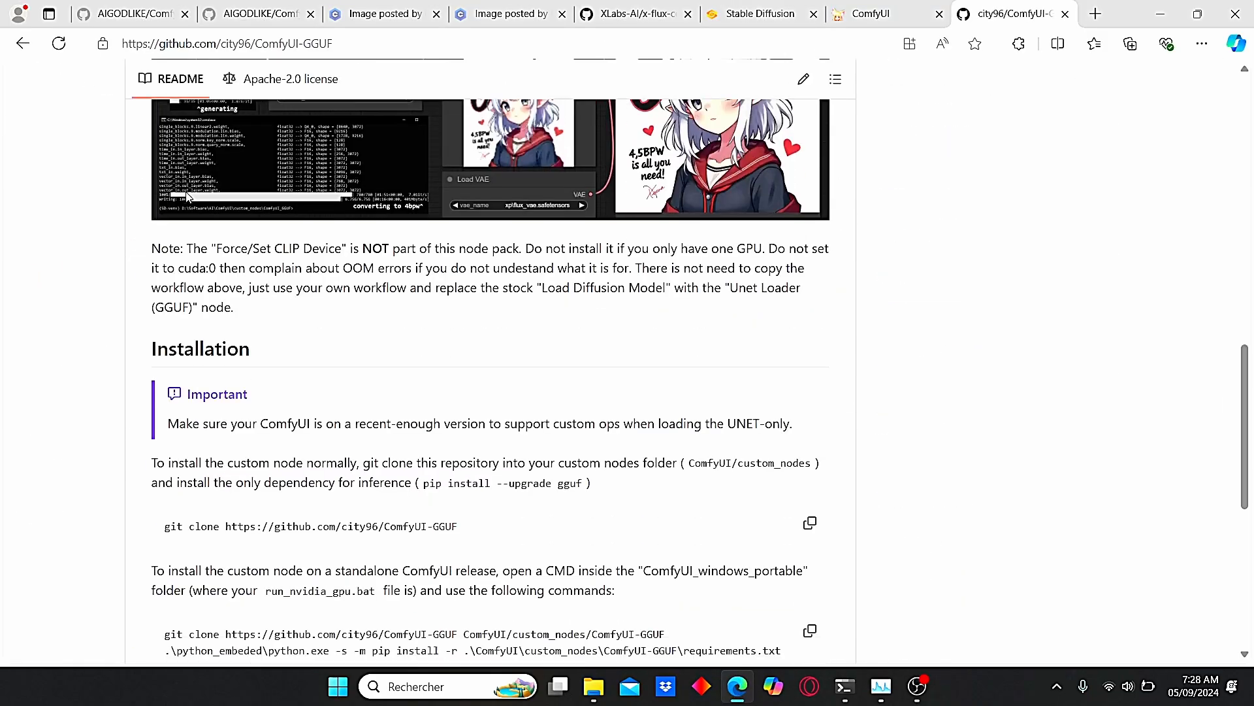
Scroll the ComfyUI-GGUF README down to its Installation section
scroll(down, 3)
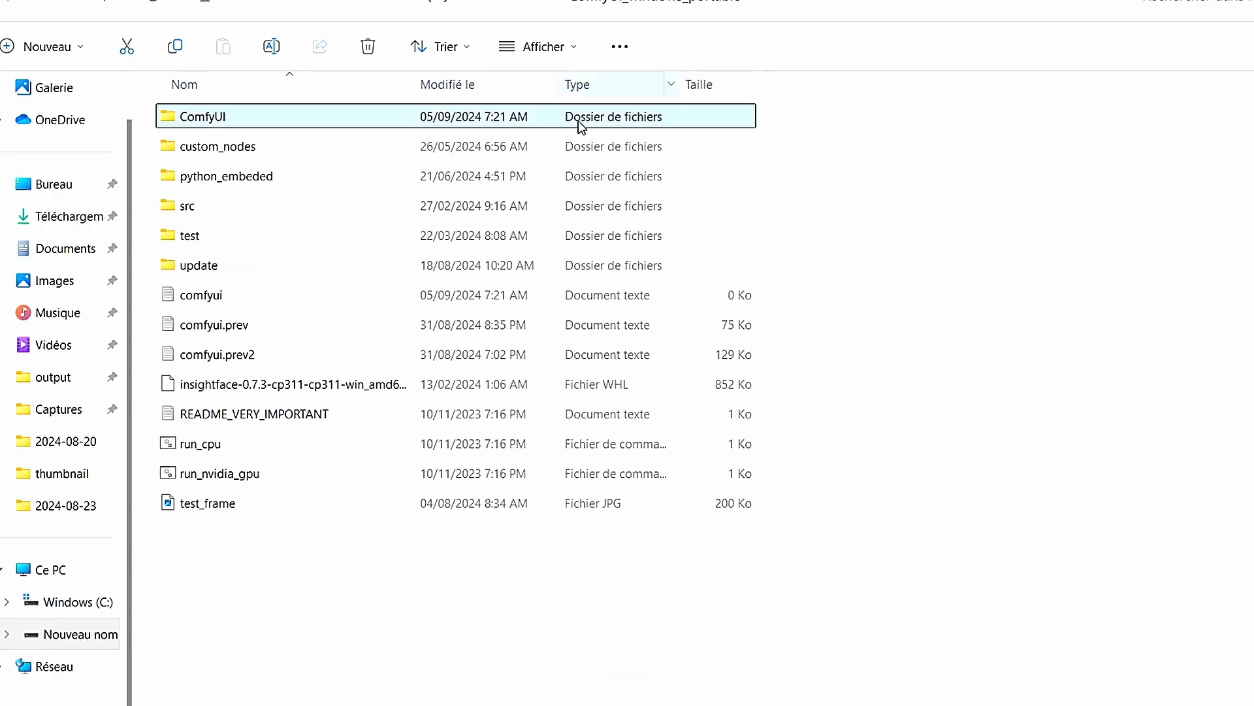
double_click(226, 176)
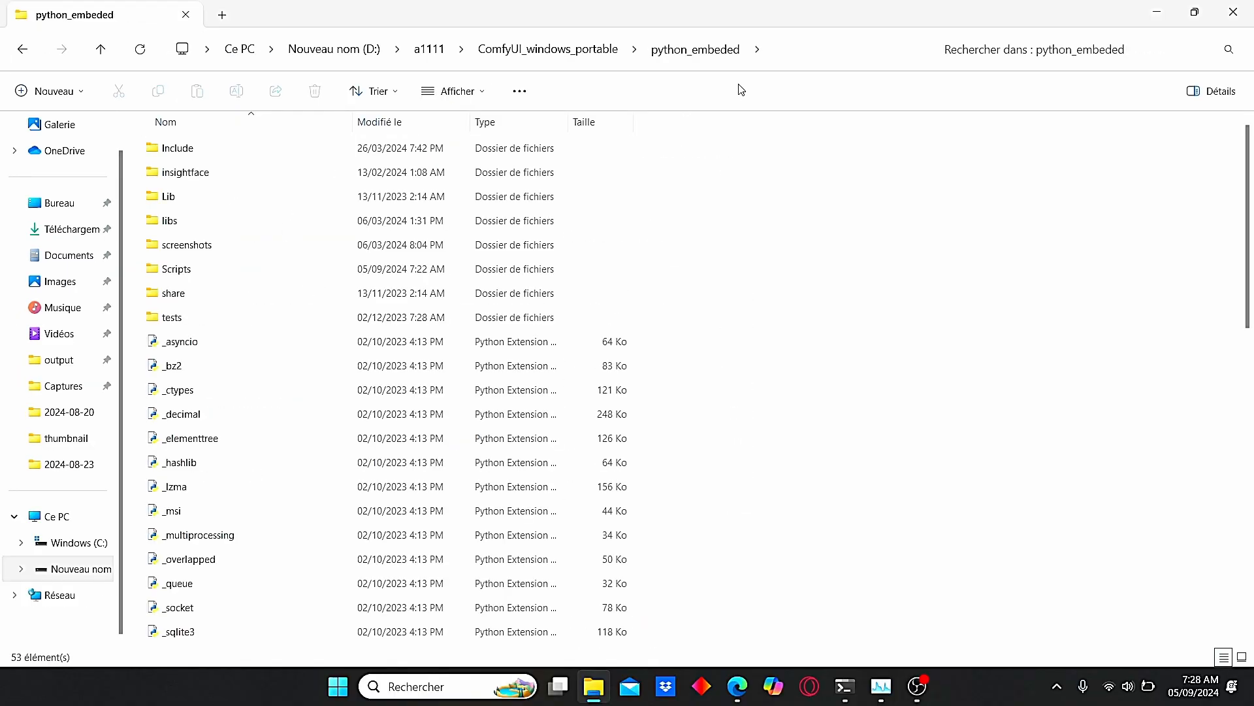
text(cm)
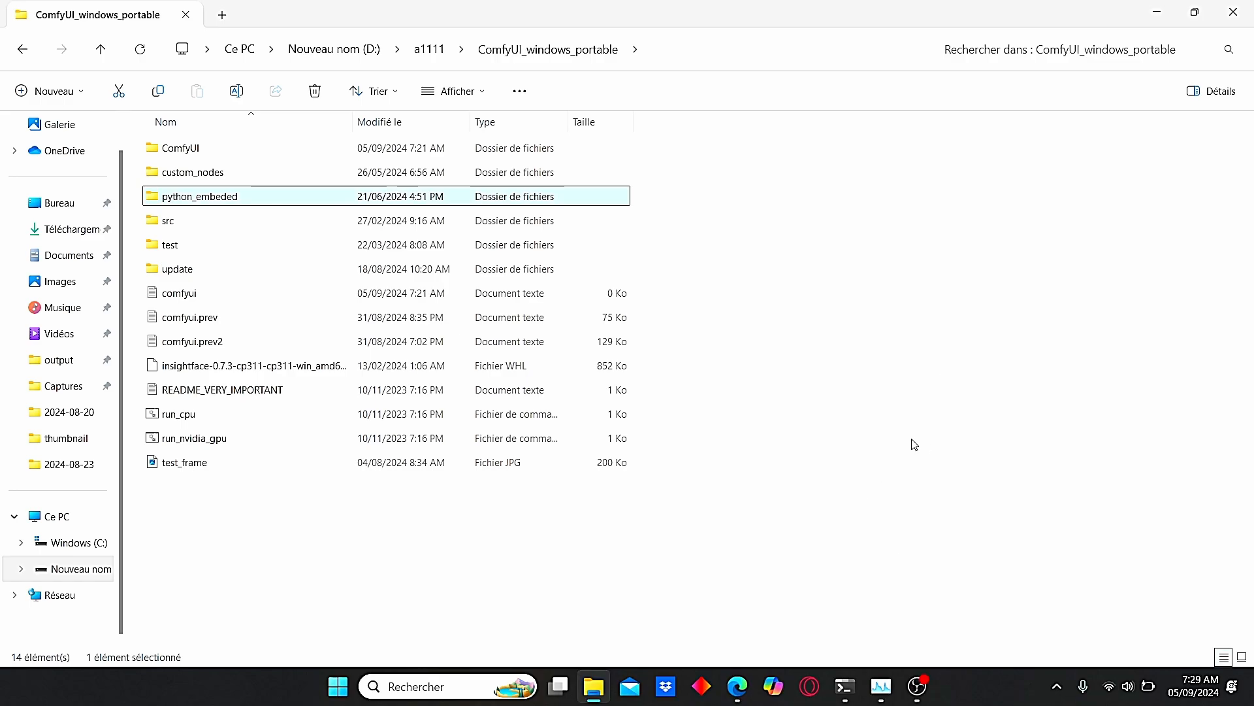
mouse_move(831, 599)
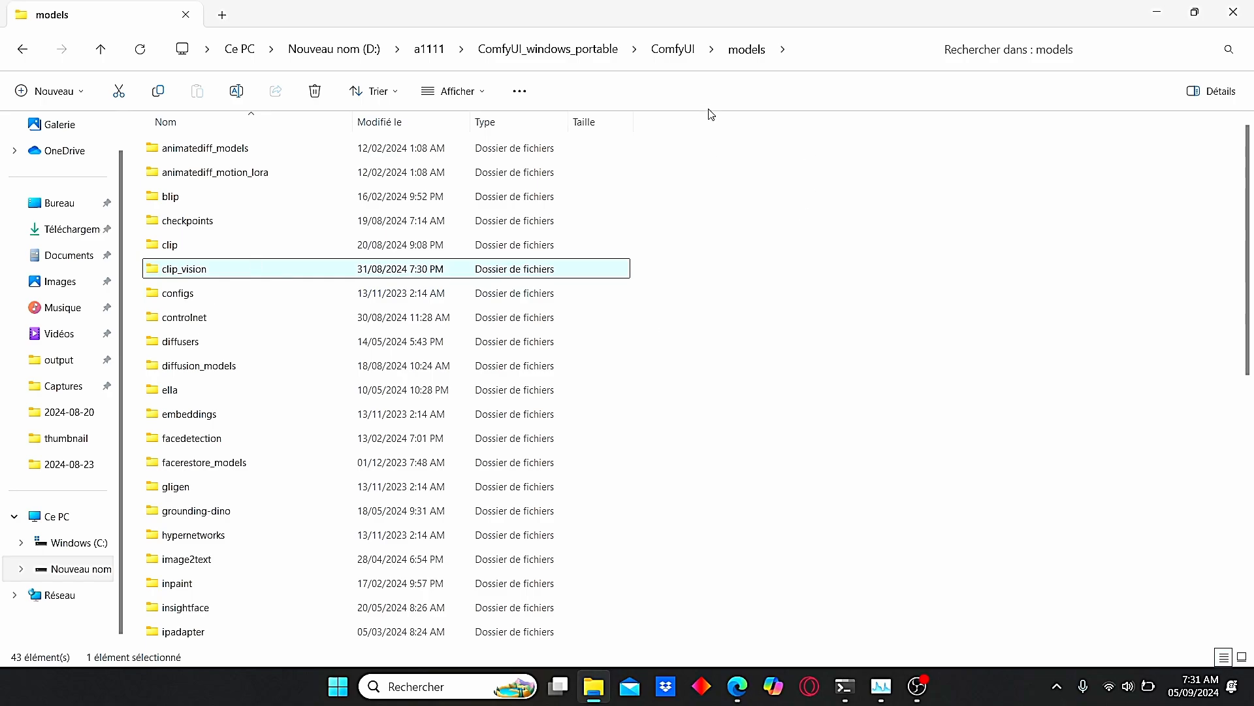
mouse_move(204, 324)
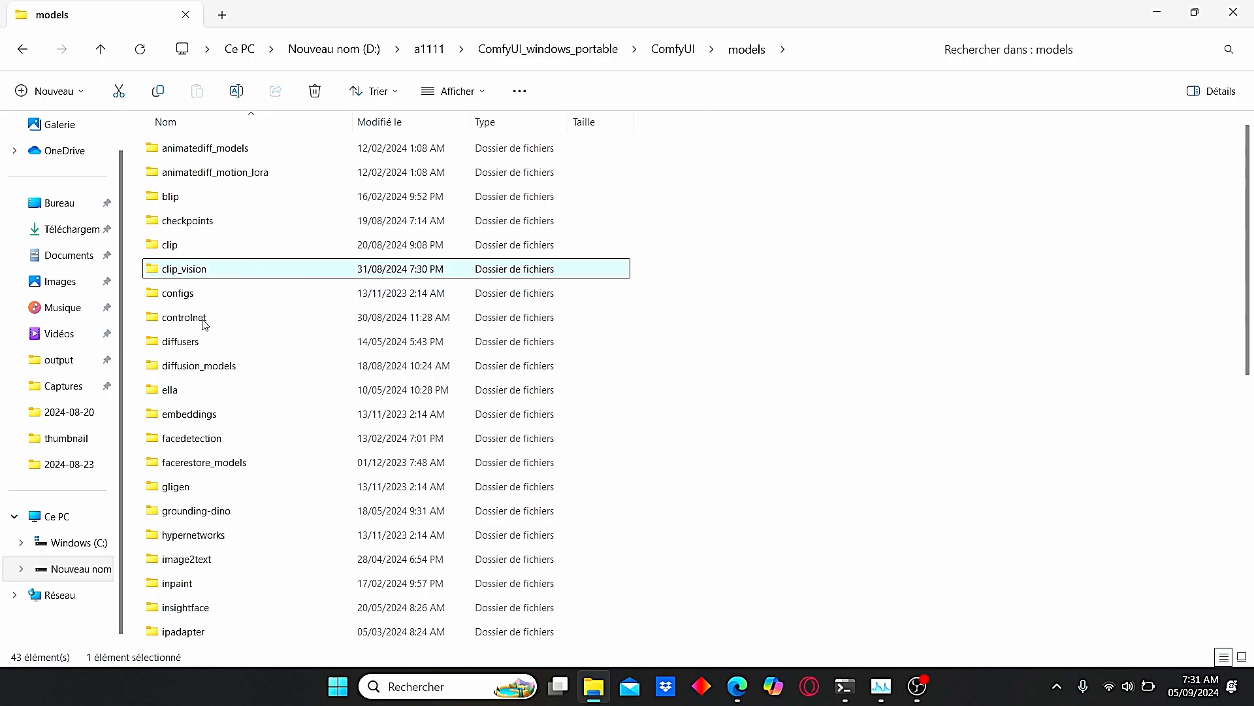
Browse into models/xlabs/ipadapters to see the flux-ip-adapter.safetensors file
scroll(down, 3)
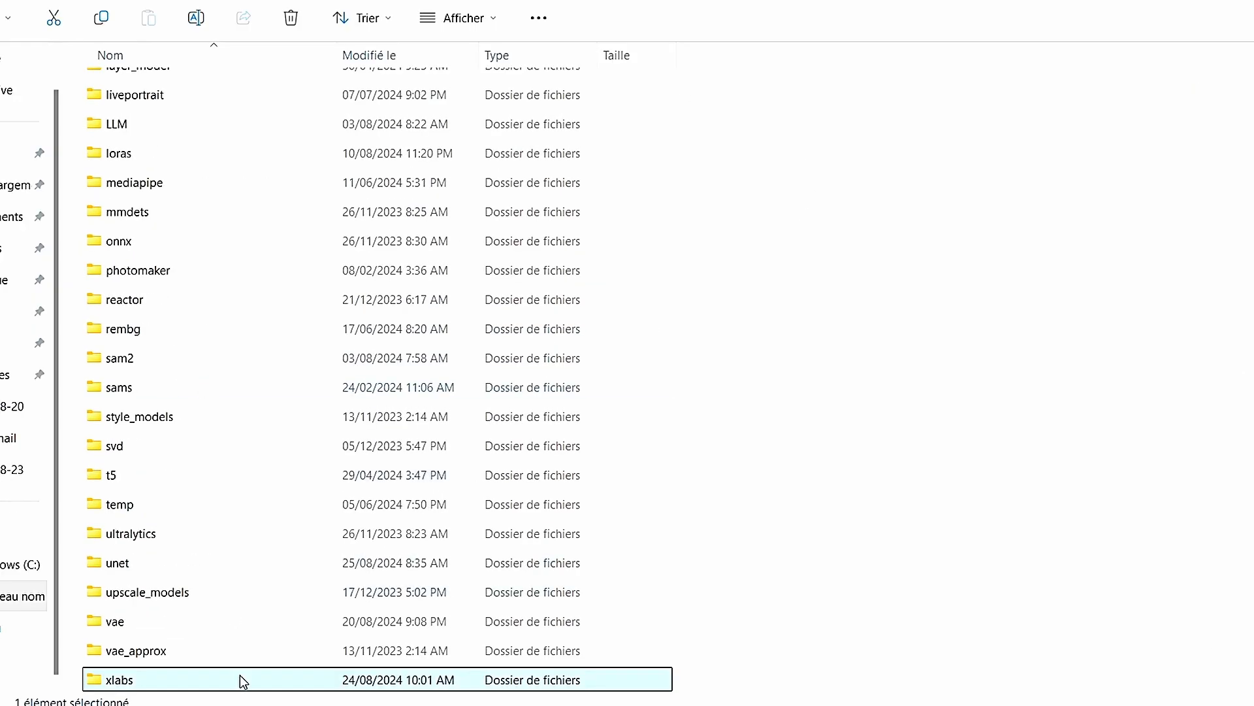
double_click(120, 680)
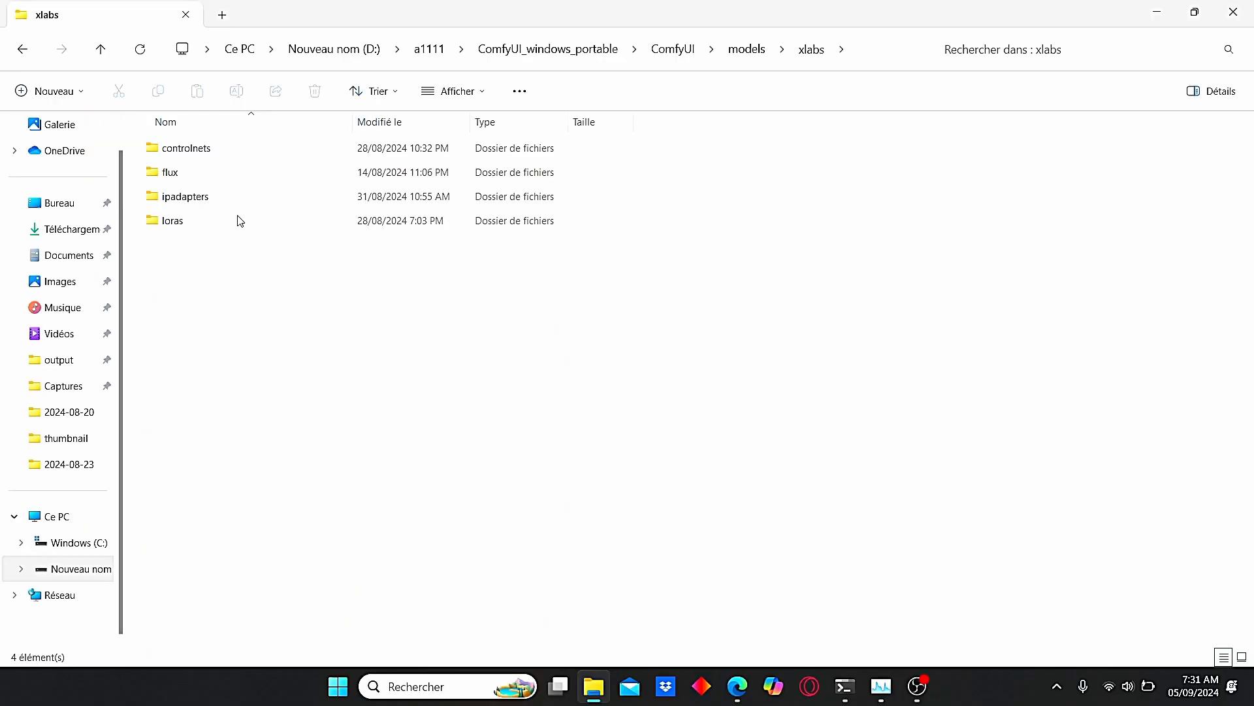
double_click(184, 196)
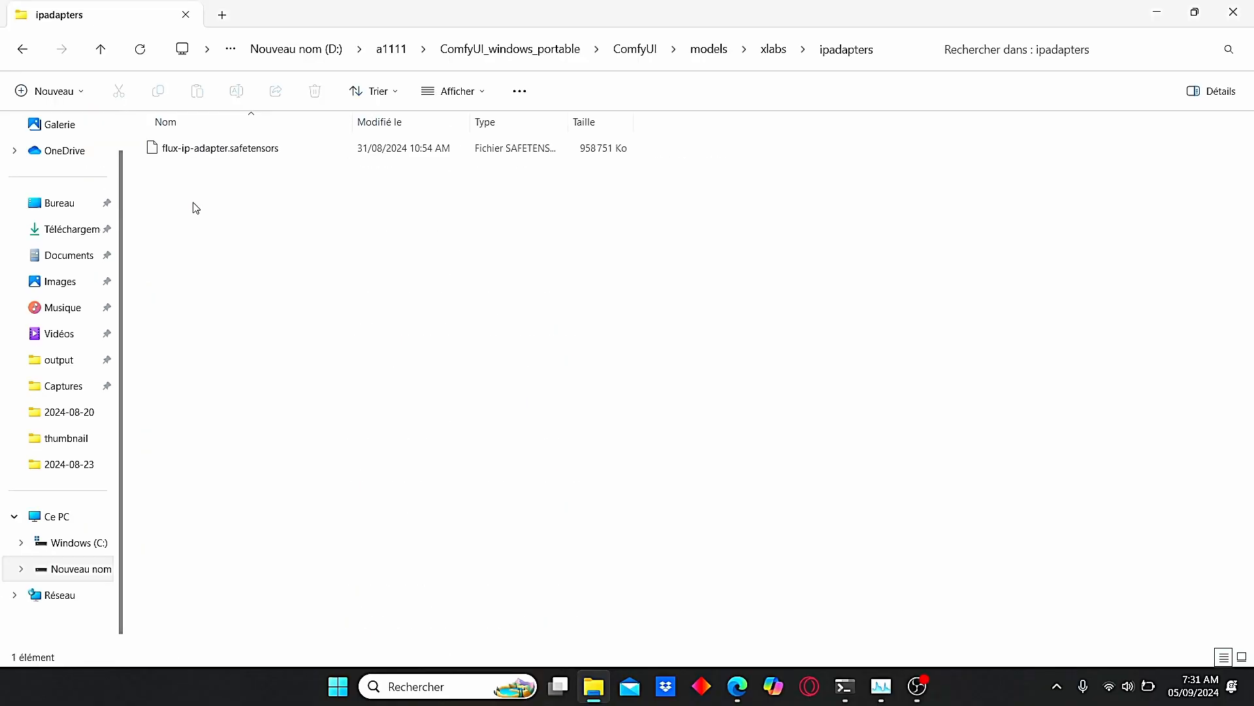
mouse_move(339, 213)
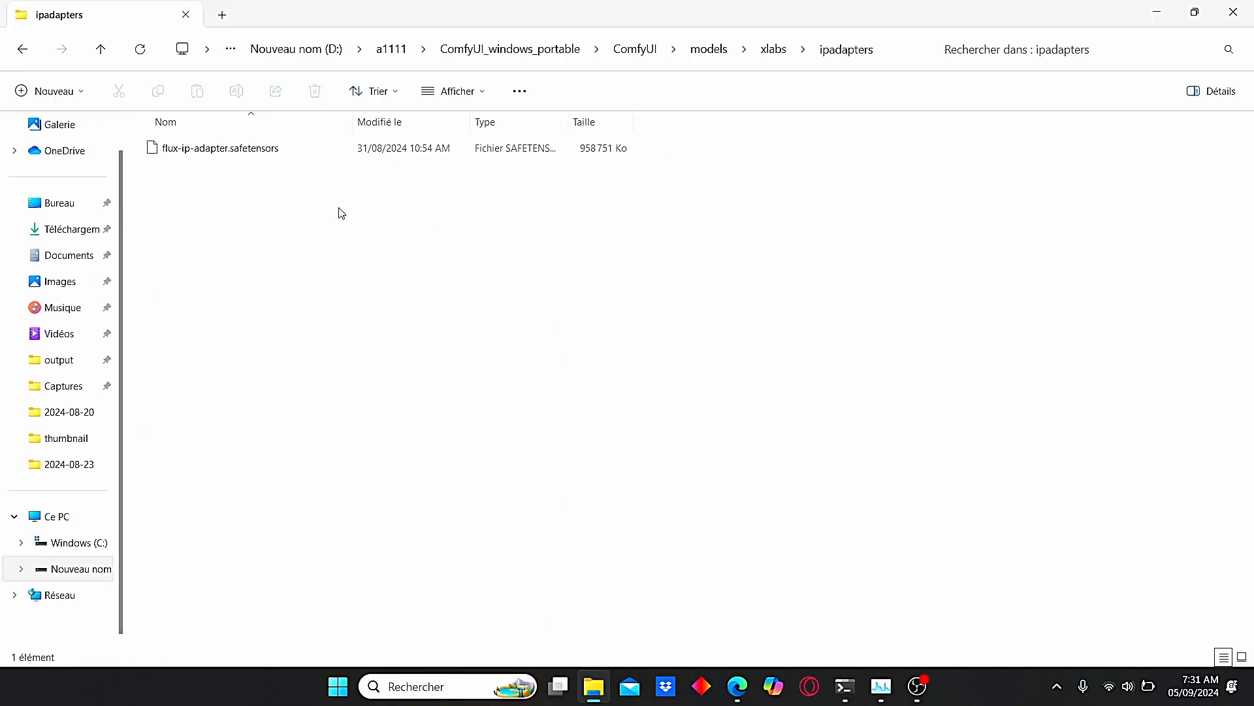
Show the openai/clip-vit-large-patch14 Files list on Hugging Face, down to model.safetensors
click(736, 686)
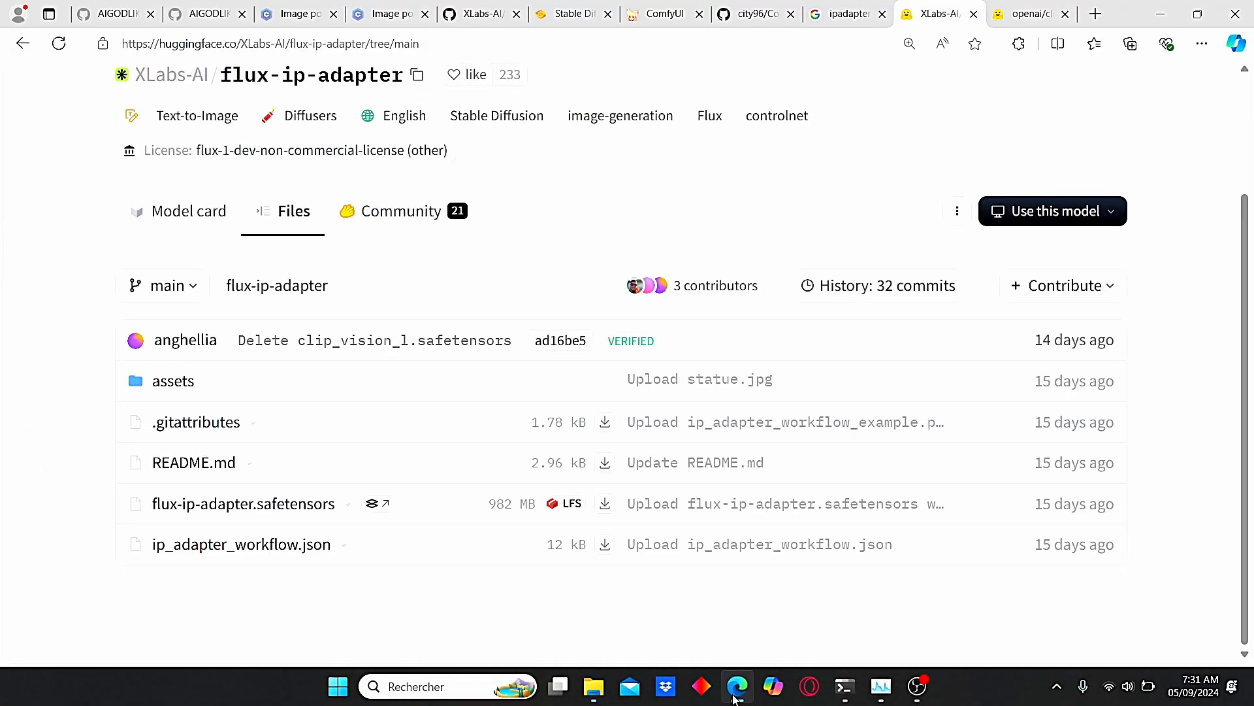
click(1031, 13)
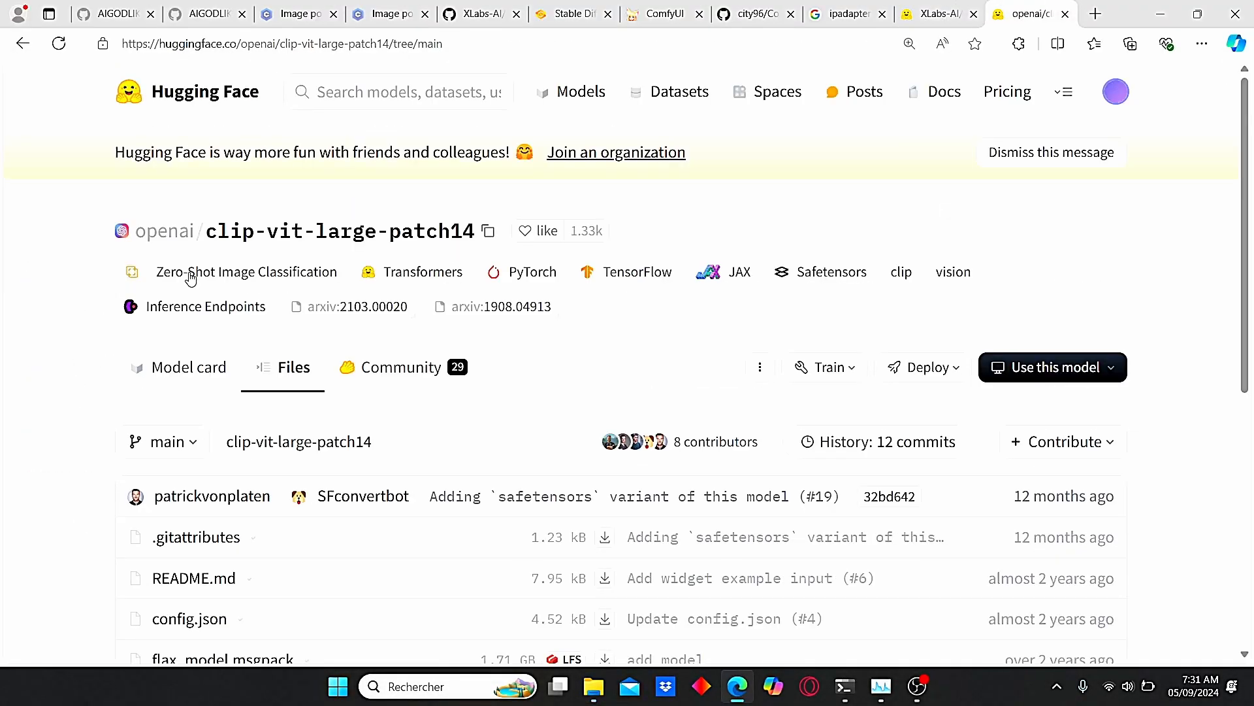
scroll(down, 3)
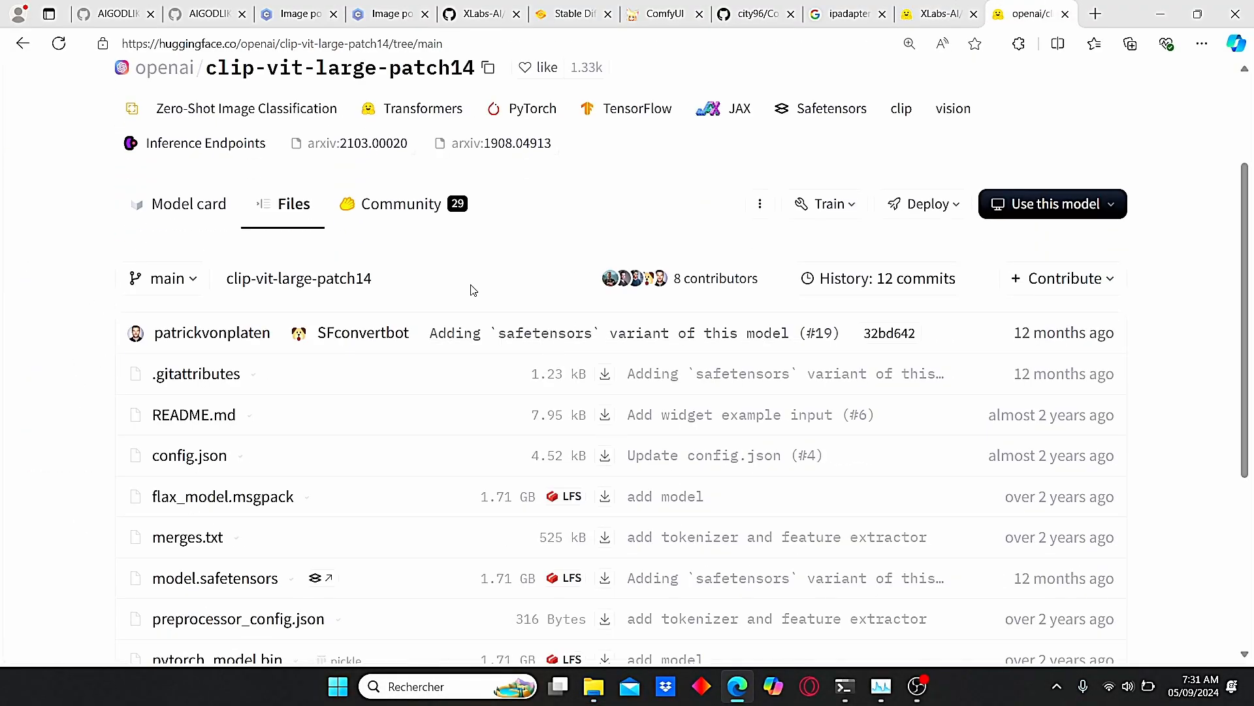
mouse_move(767, 401)
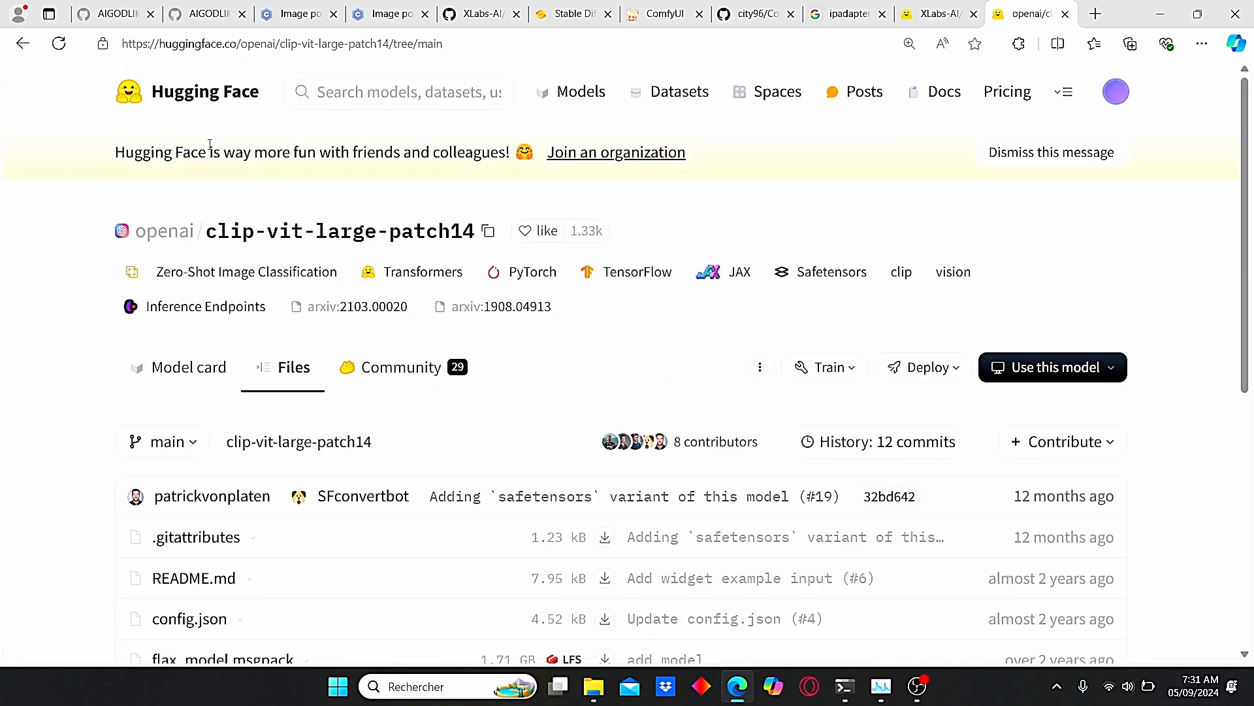
scroll(down, 3)
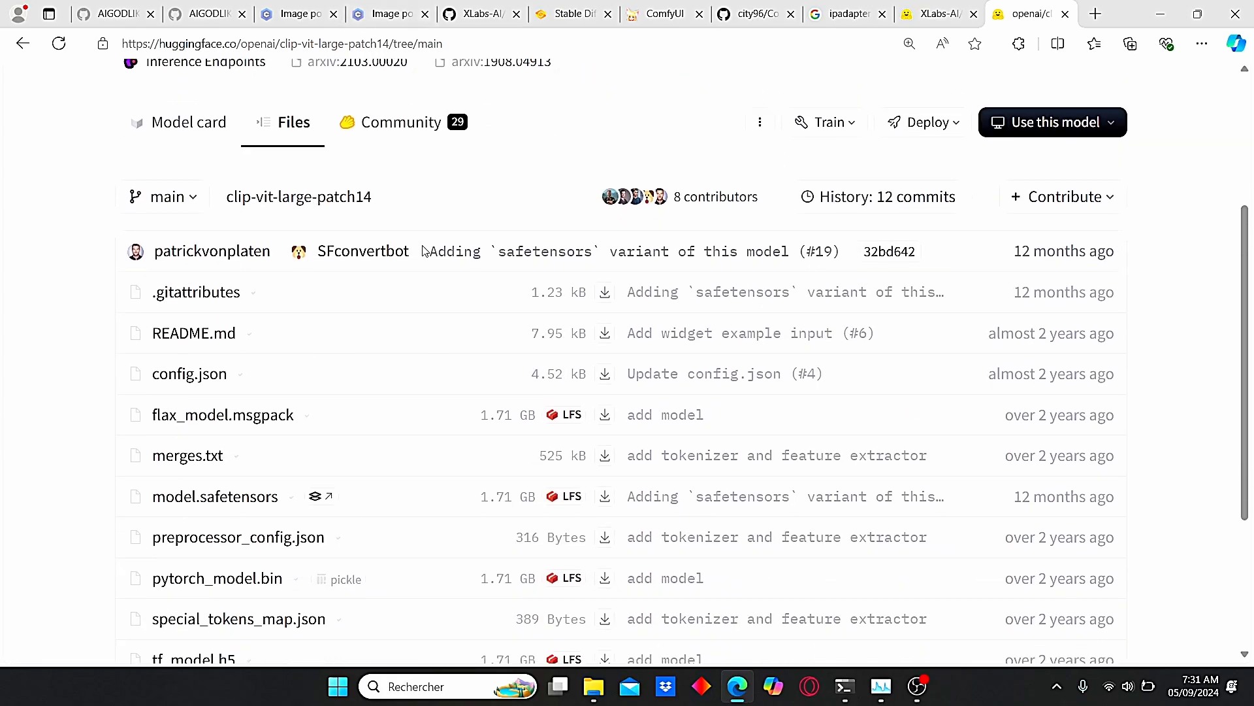
scroll(down, 3)
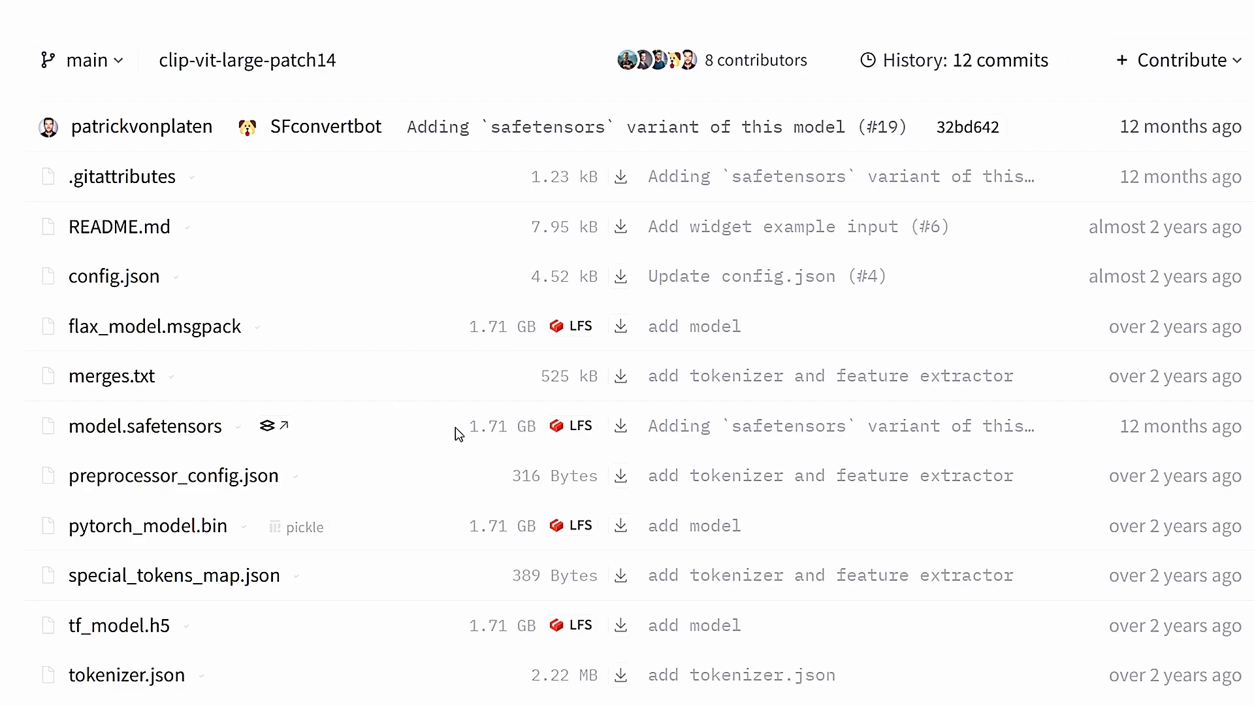
mouse_move(519, 454)
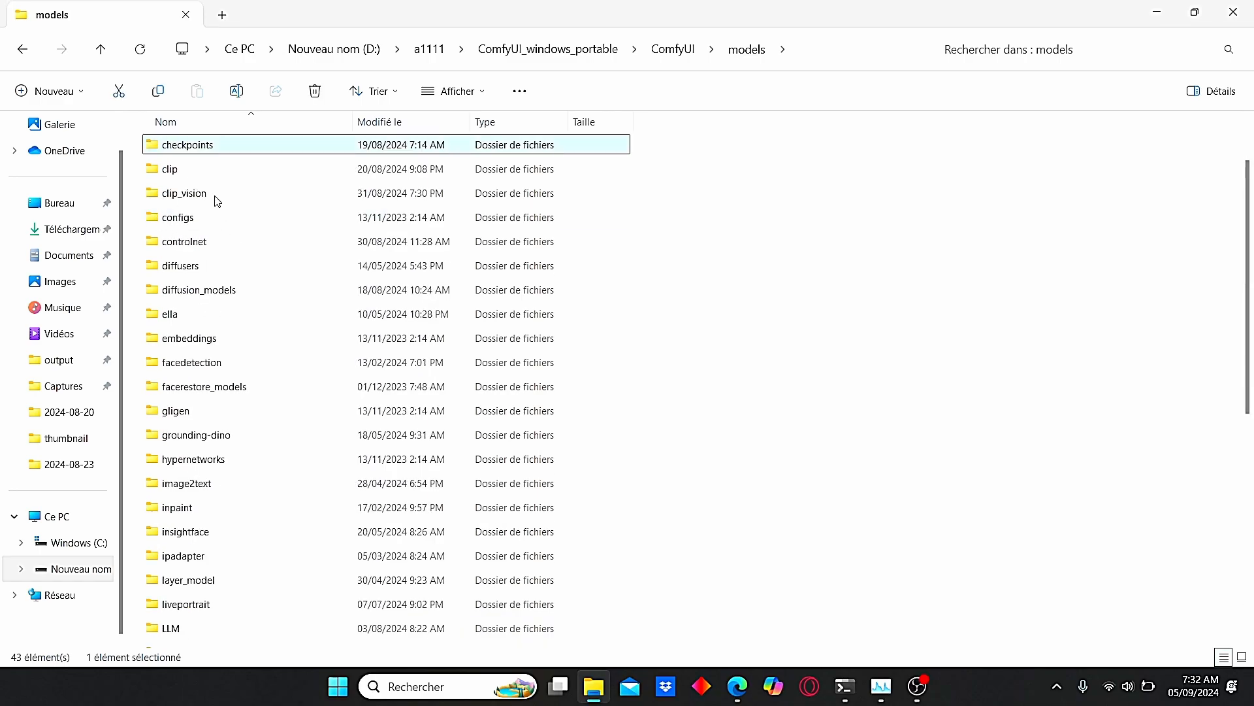
Browse the models/clip_vision folder to check the existing CLIP vision files
double_click(178, 193)
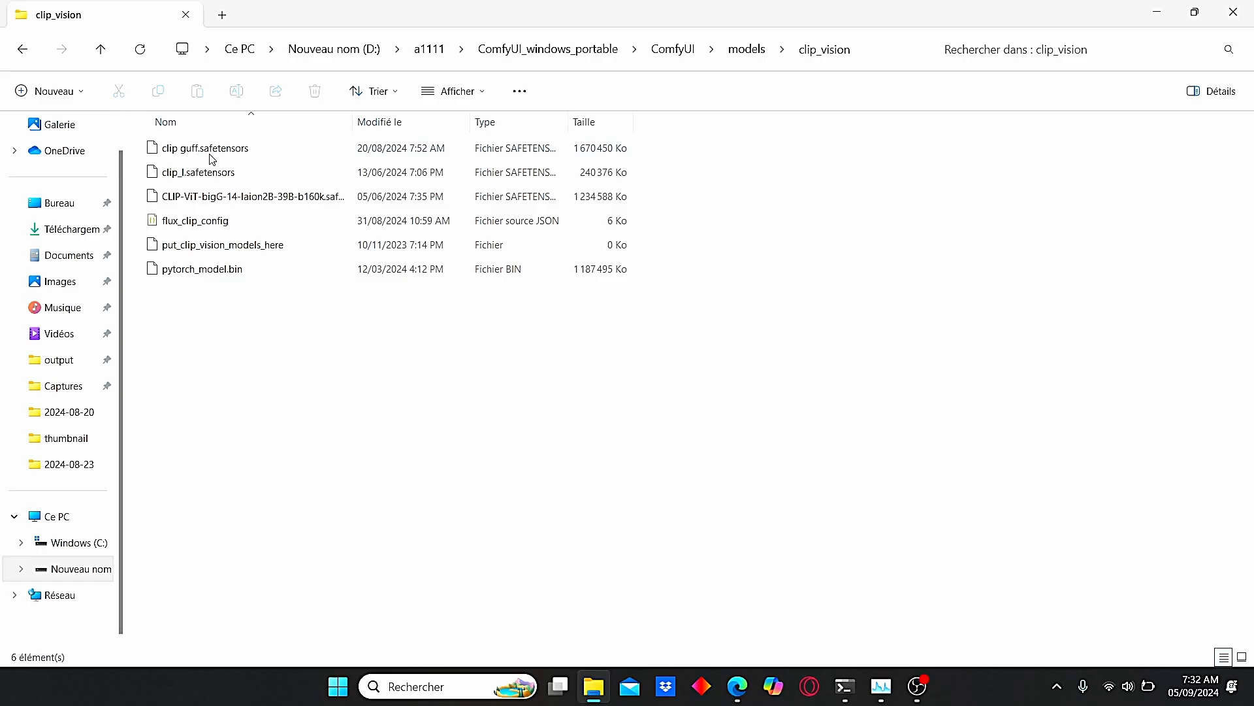
mouse_move(599, 221)
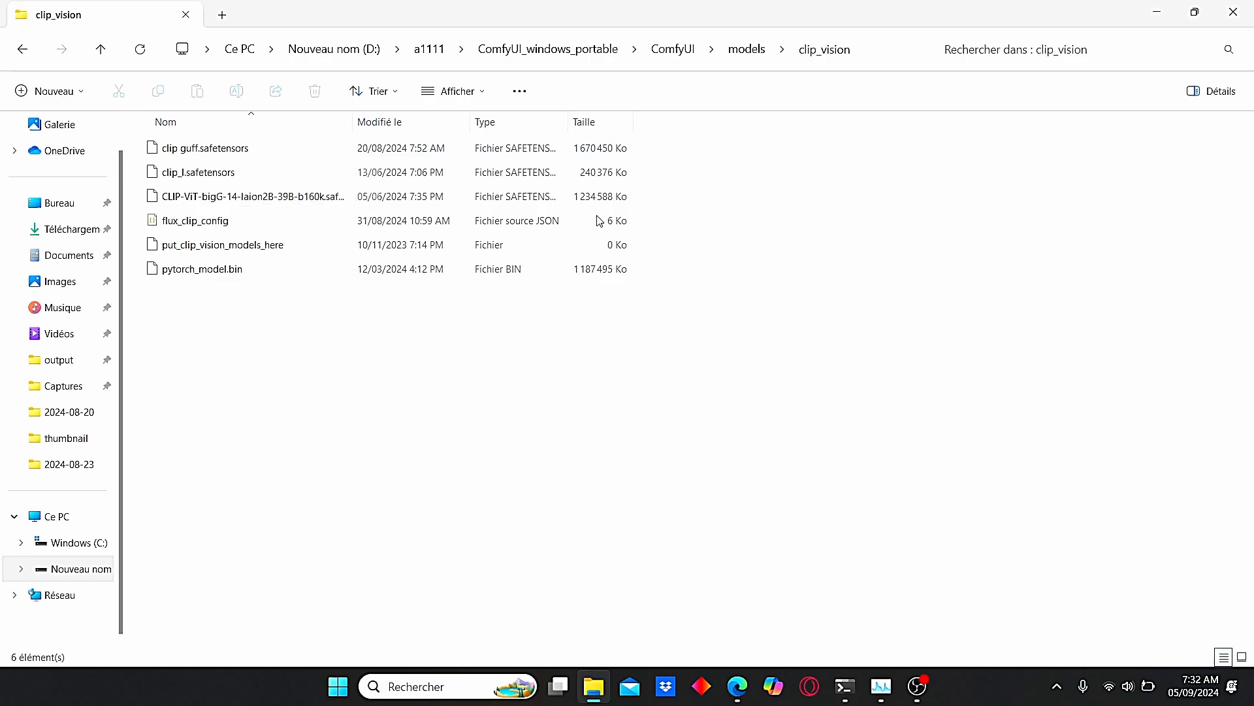
click(672, 49)
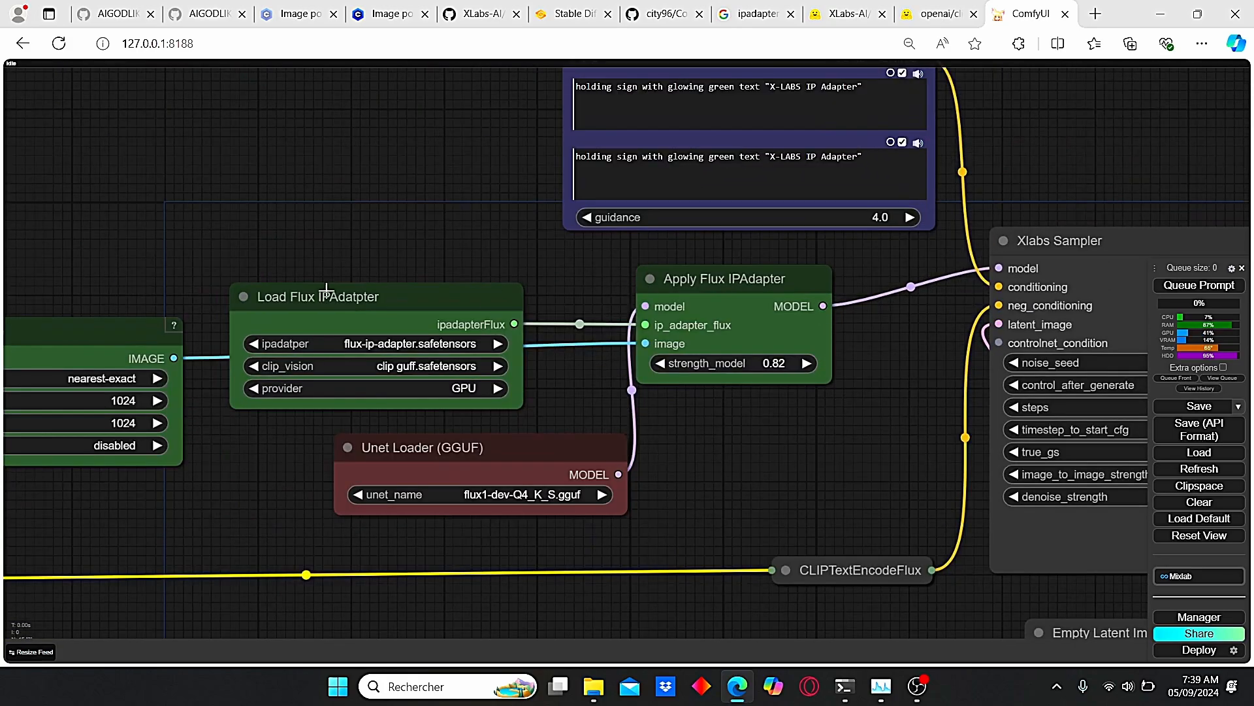
drag(561, 320, 480, 256)
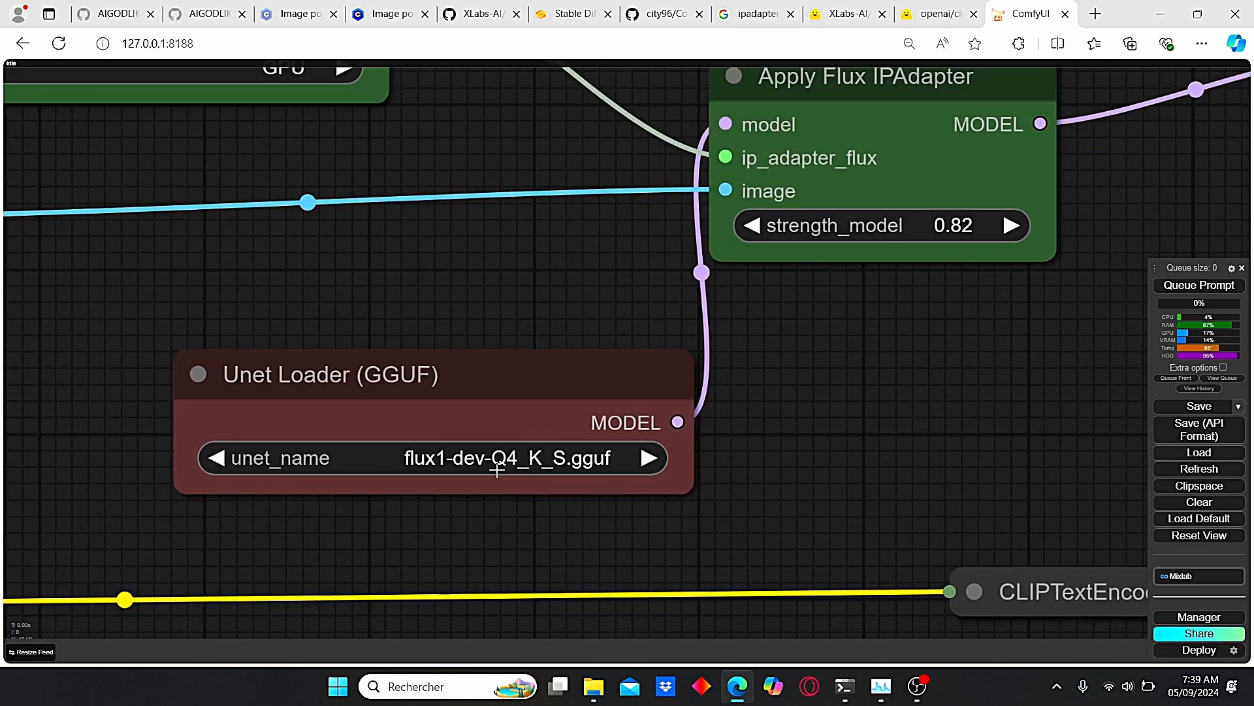
mouse_move(602, 471)
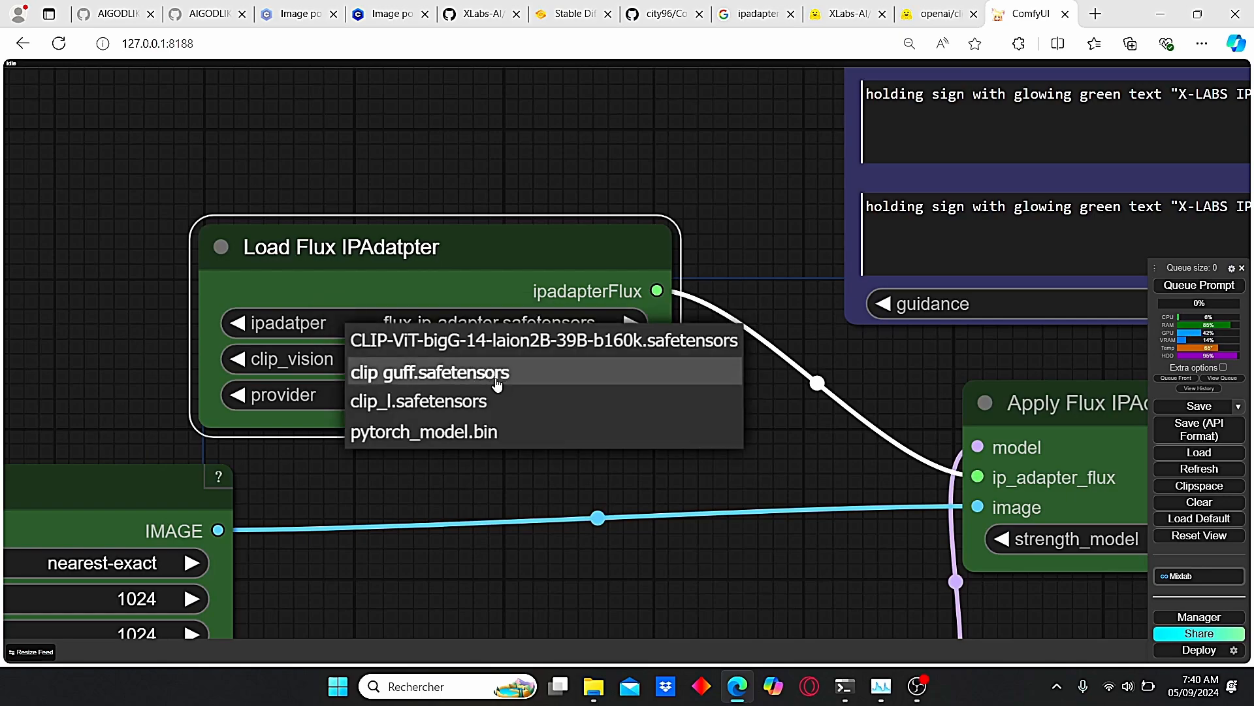
Keep clip guff.safetensors as CLIP vision model and switch the loader provider to CPU
click(430, 373)
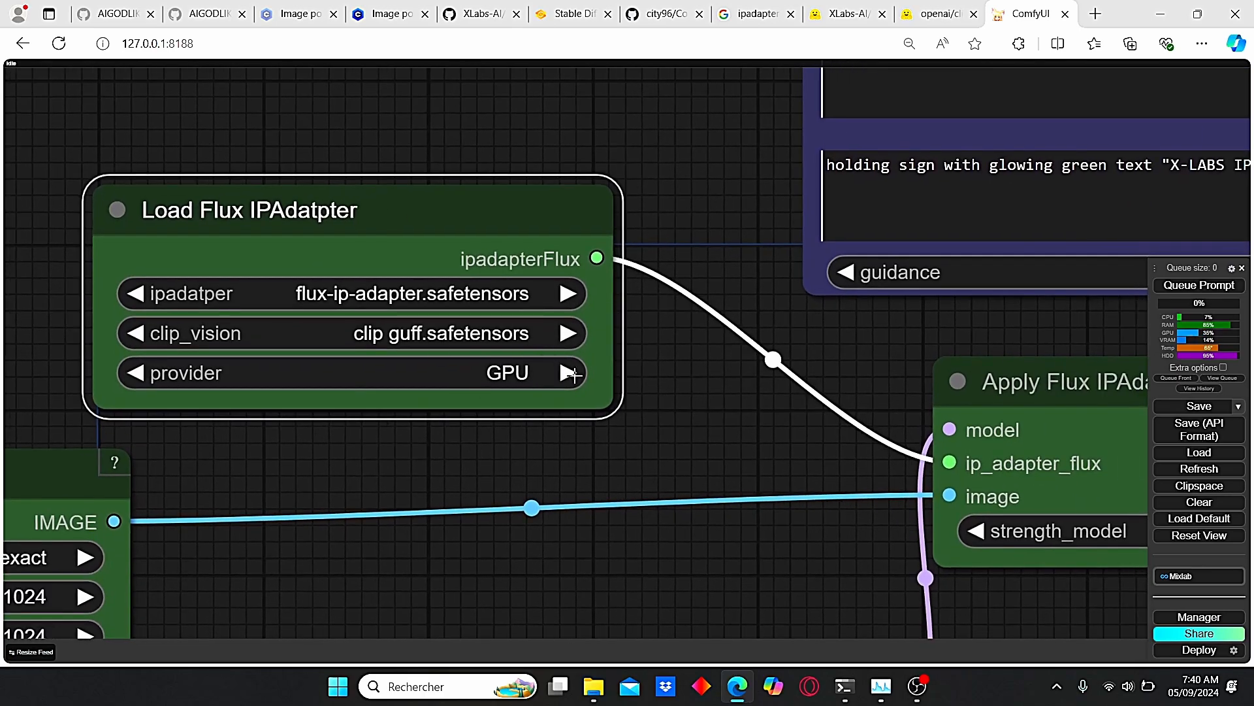
click(134, 372)
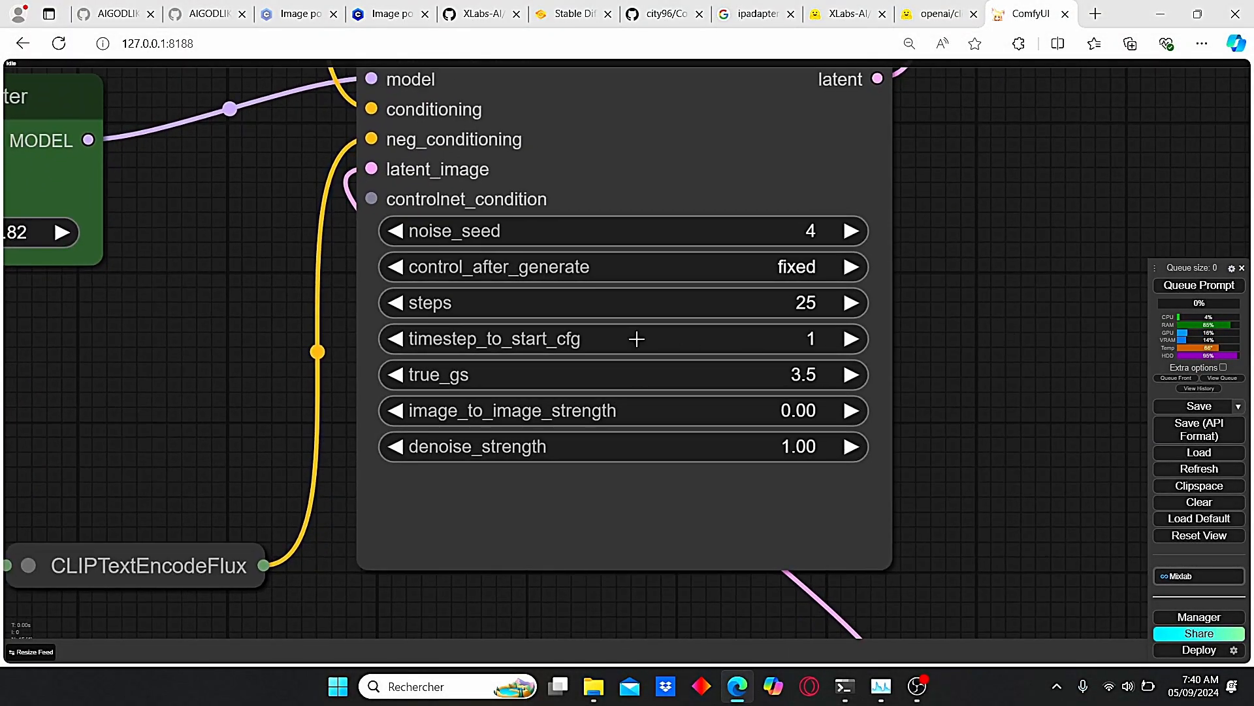
mouse_move(434, 322)
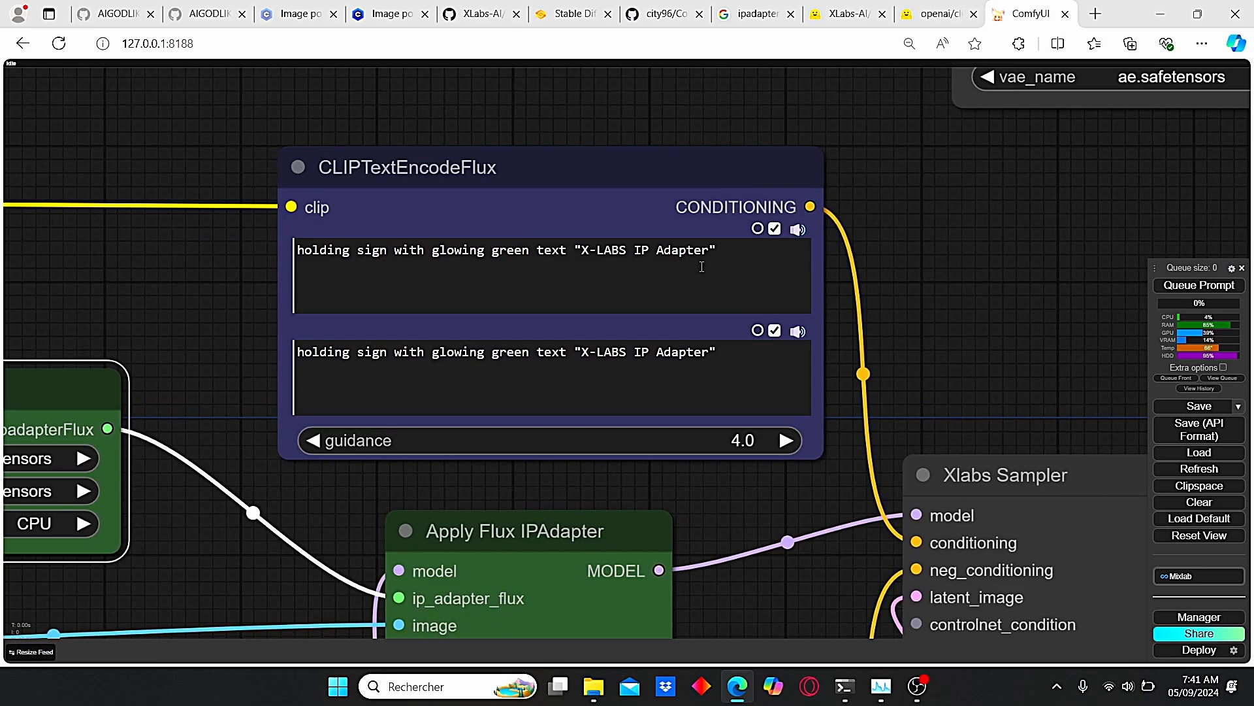
mouse_move(846, 358)
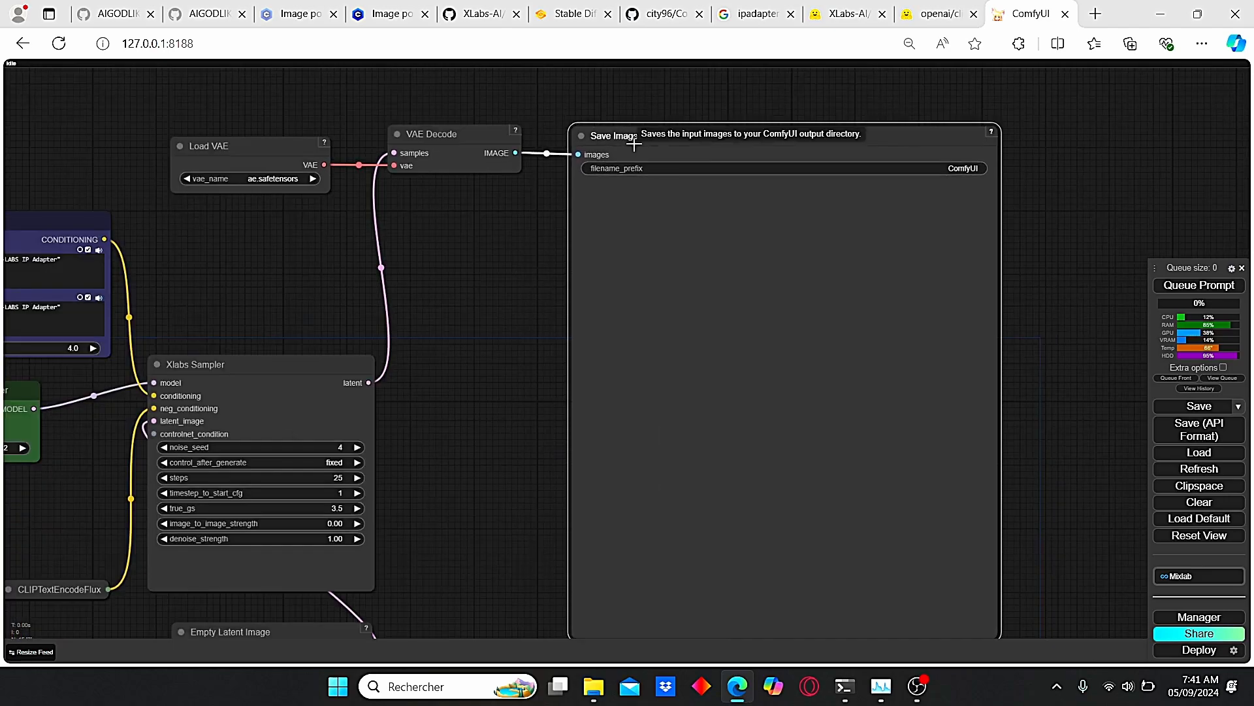
Switch to the Forge WebUI txt2img page with the flux1-dev-fp8 checkpoint
click(1032, 13)
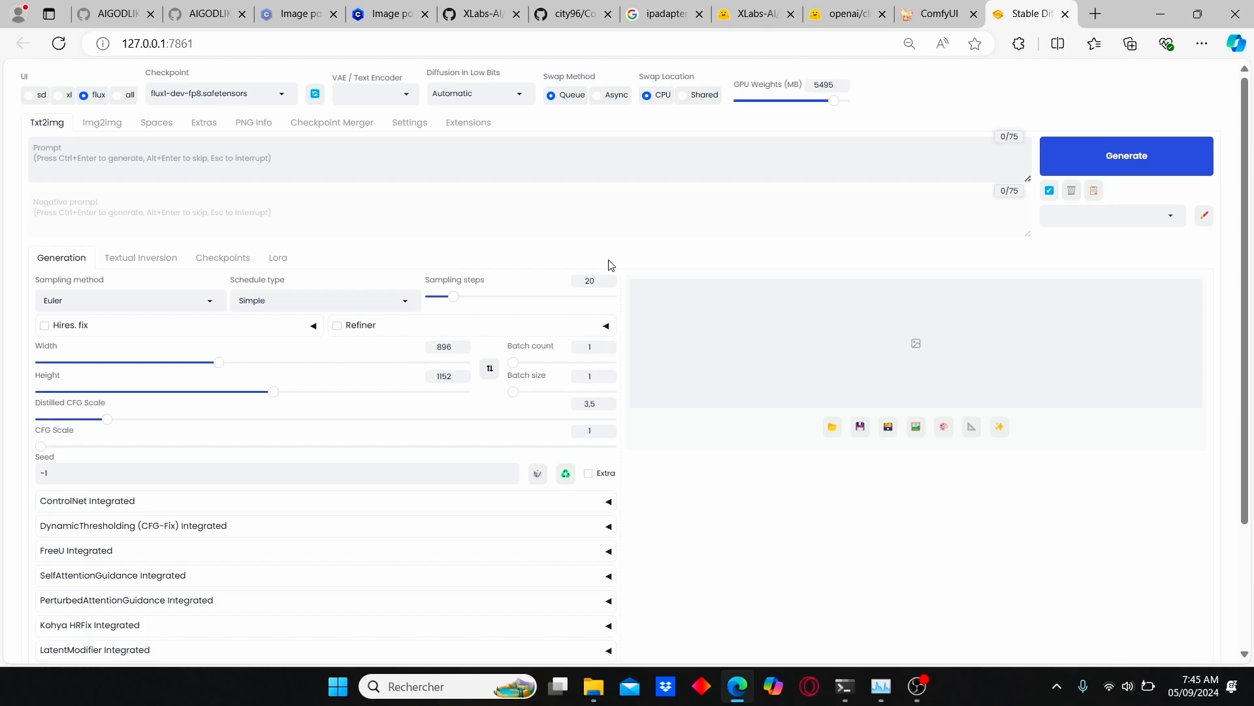
mouse_move(156, 121)
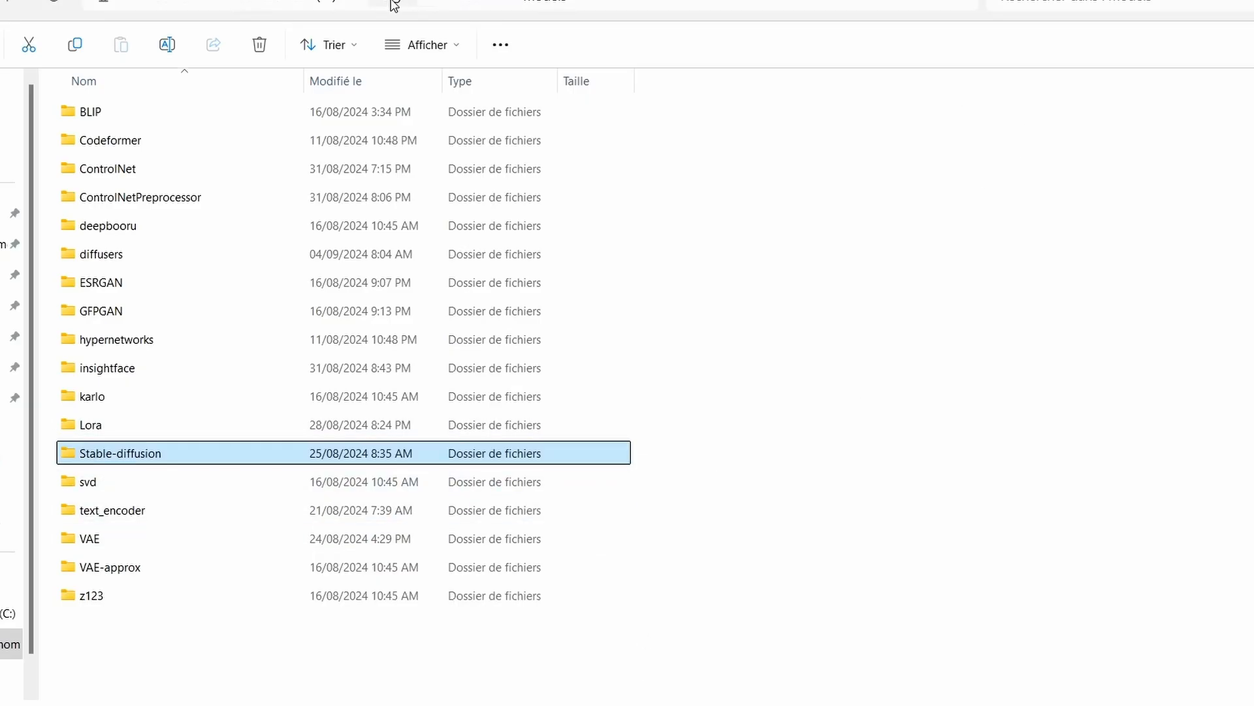
mouse_move(240, 230)
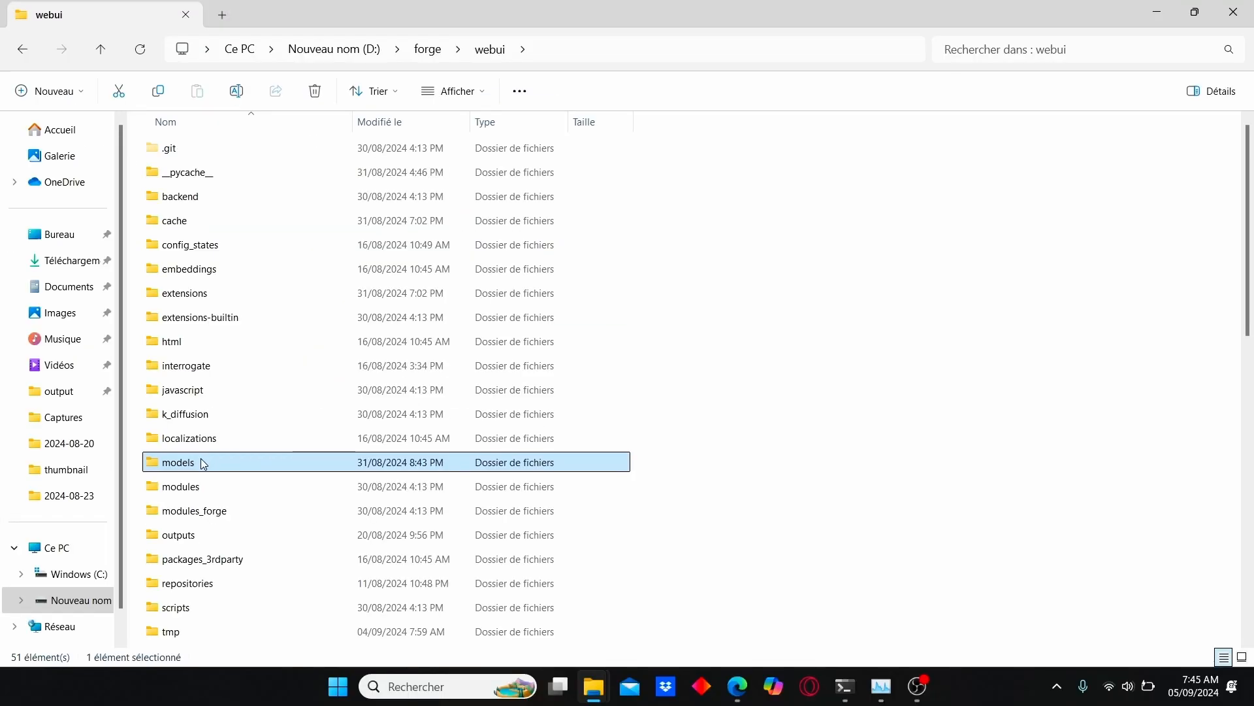
Browse into webui's models\ControlNet folder holding flux-ip-adapter.safetensors
double_click(176, 461)
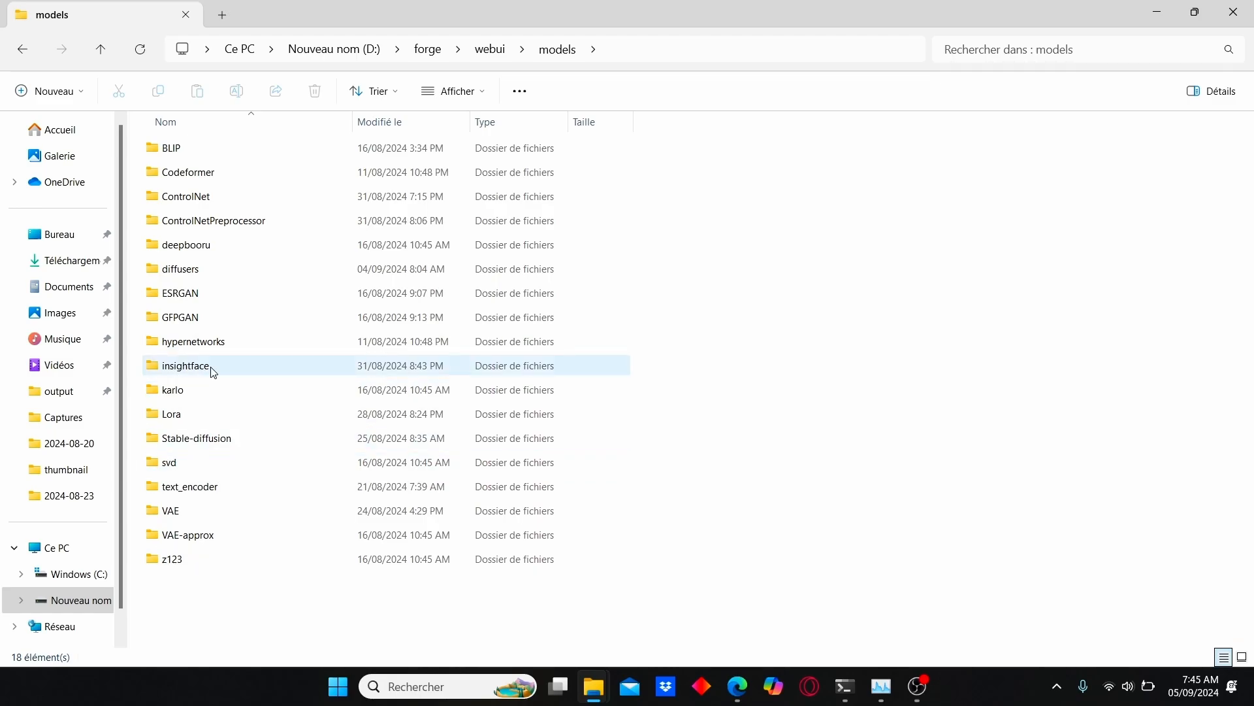
double_click(184, 196)
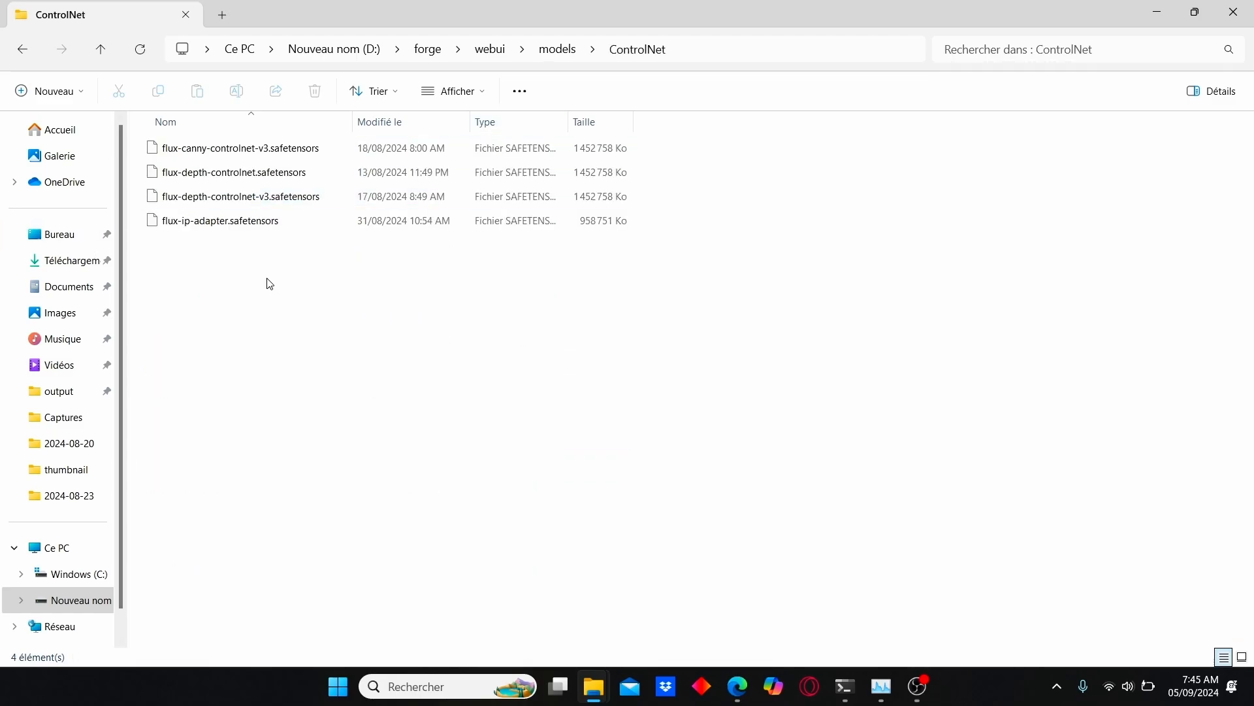
mouse_move(200, 257)
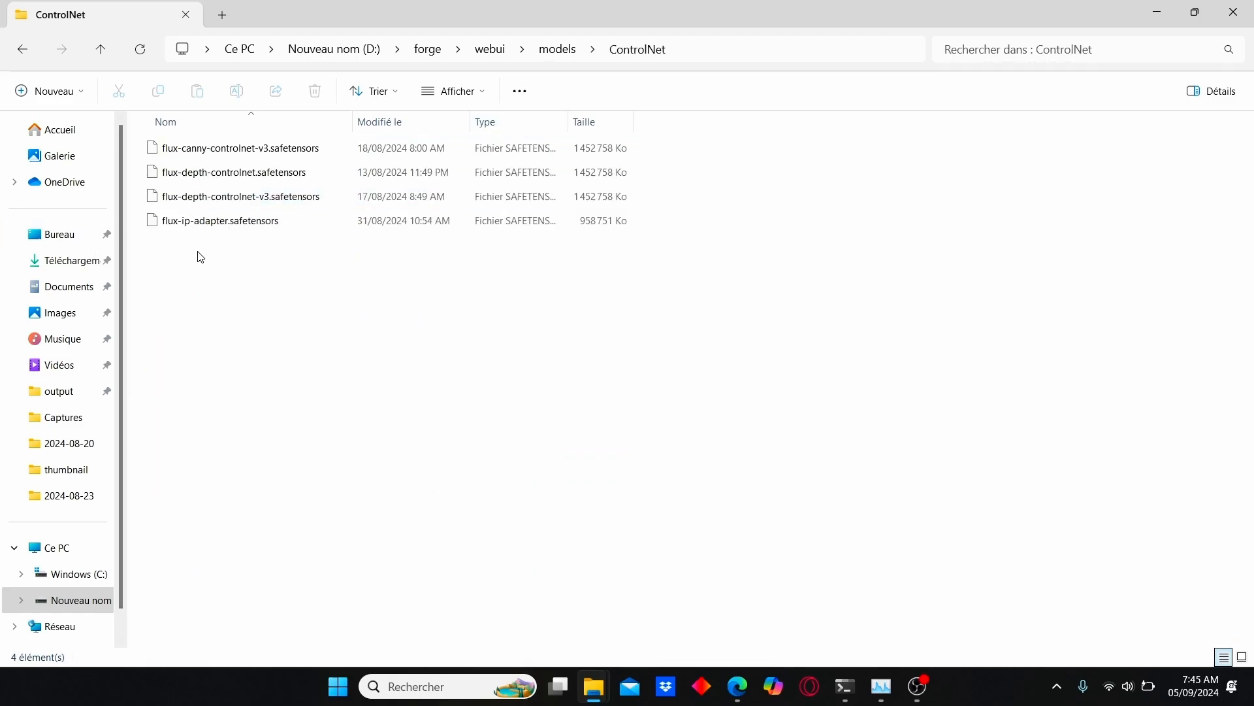
mouse_move(324, 255)
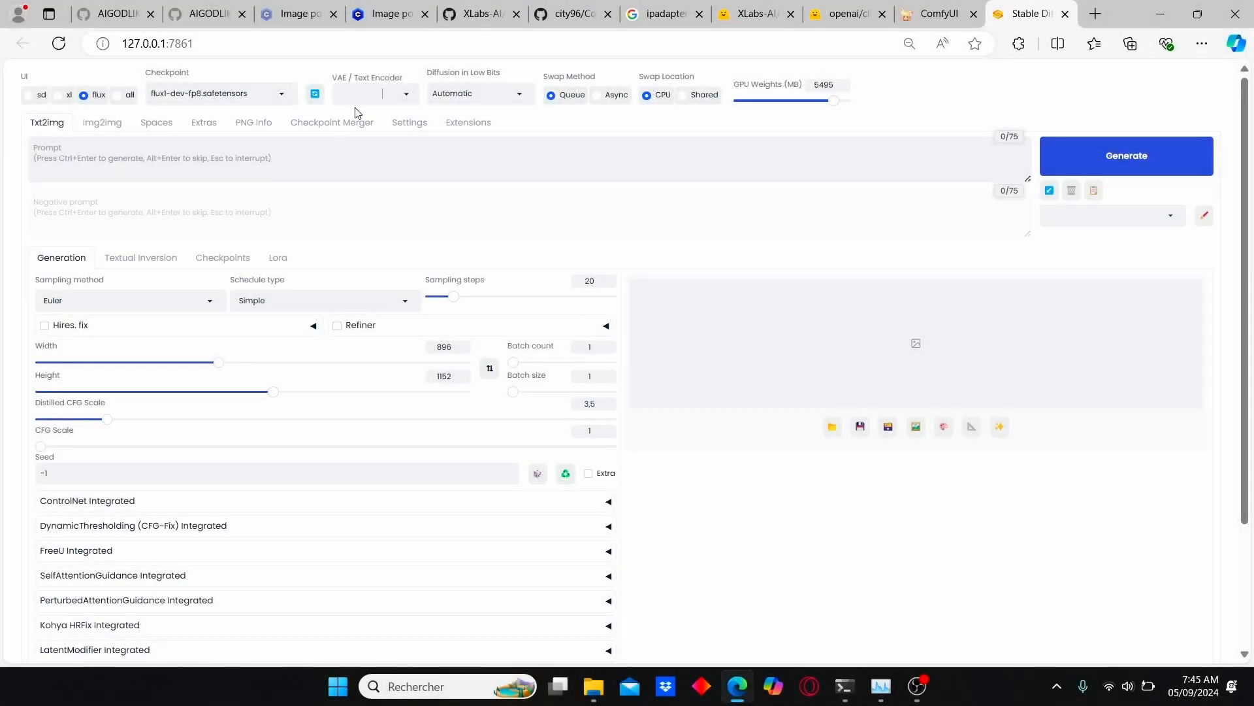
Show the VAE / Text Encoder list offering ae, clip_l and t5xxl_fp8
click(102, 123)
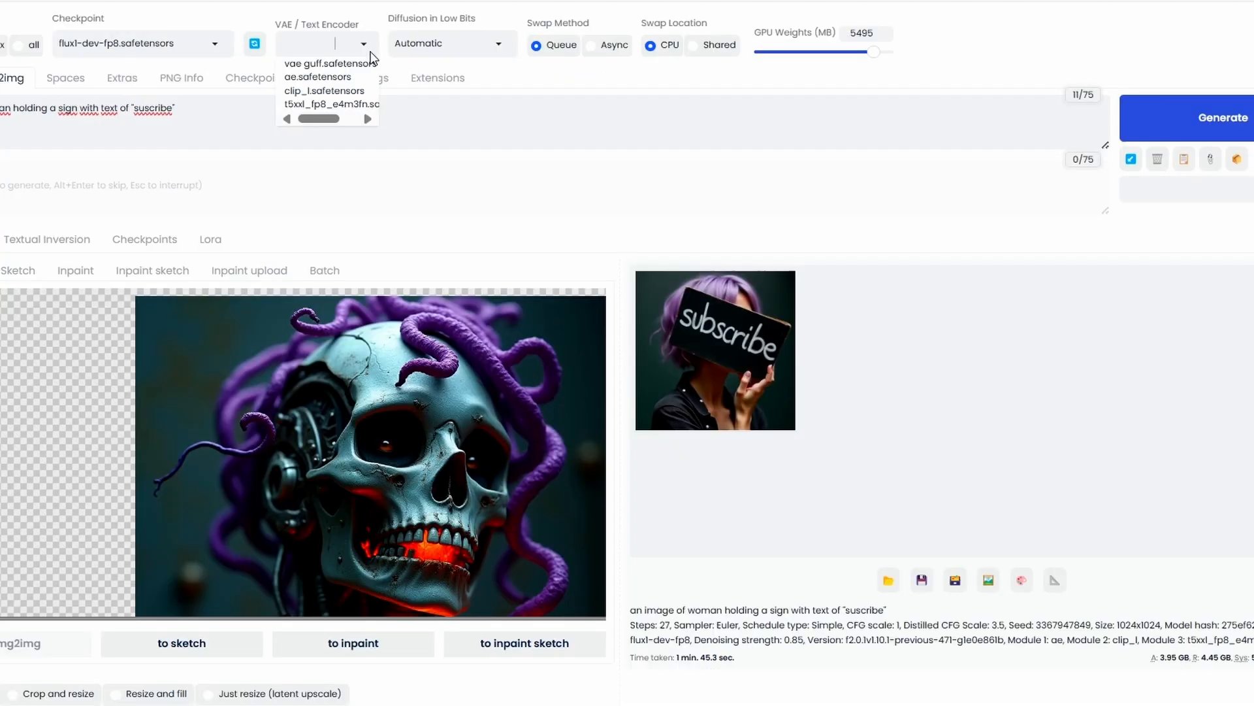
mouse_move(354, 77)
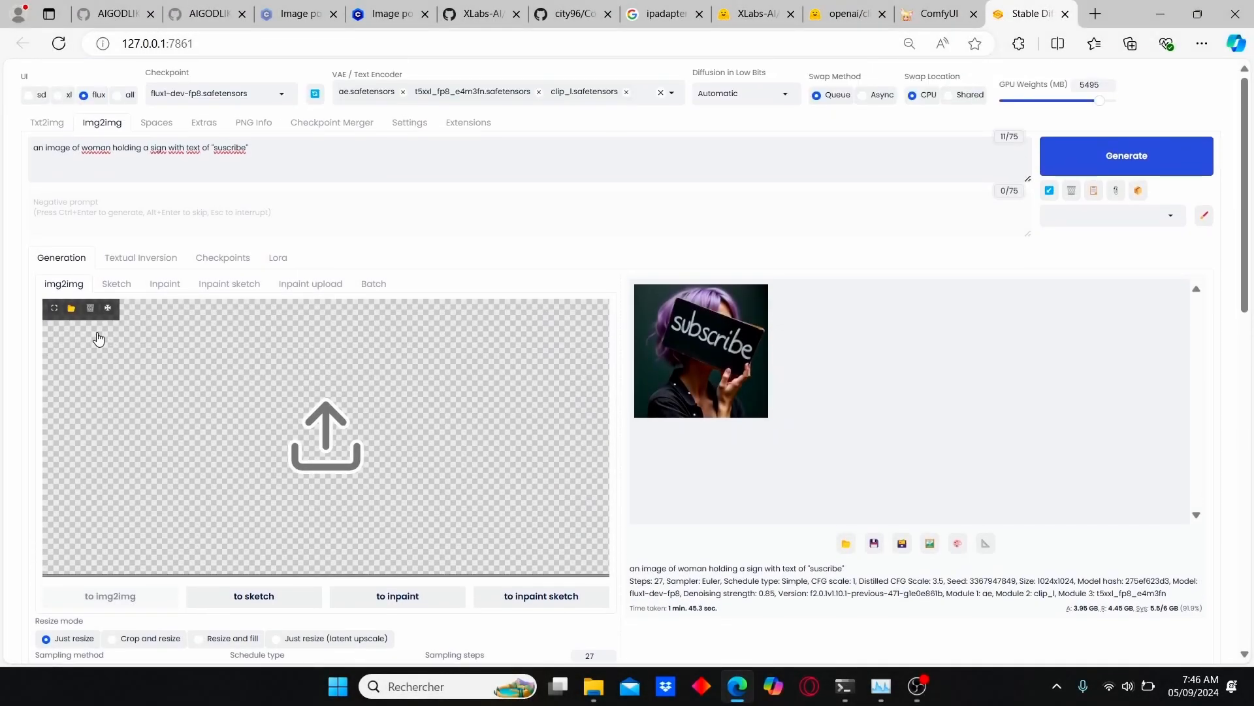
Load the blue rose in a glass vase as the img2img source and reach ControlNet Integrated
scroll(down, 3)
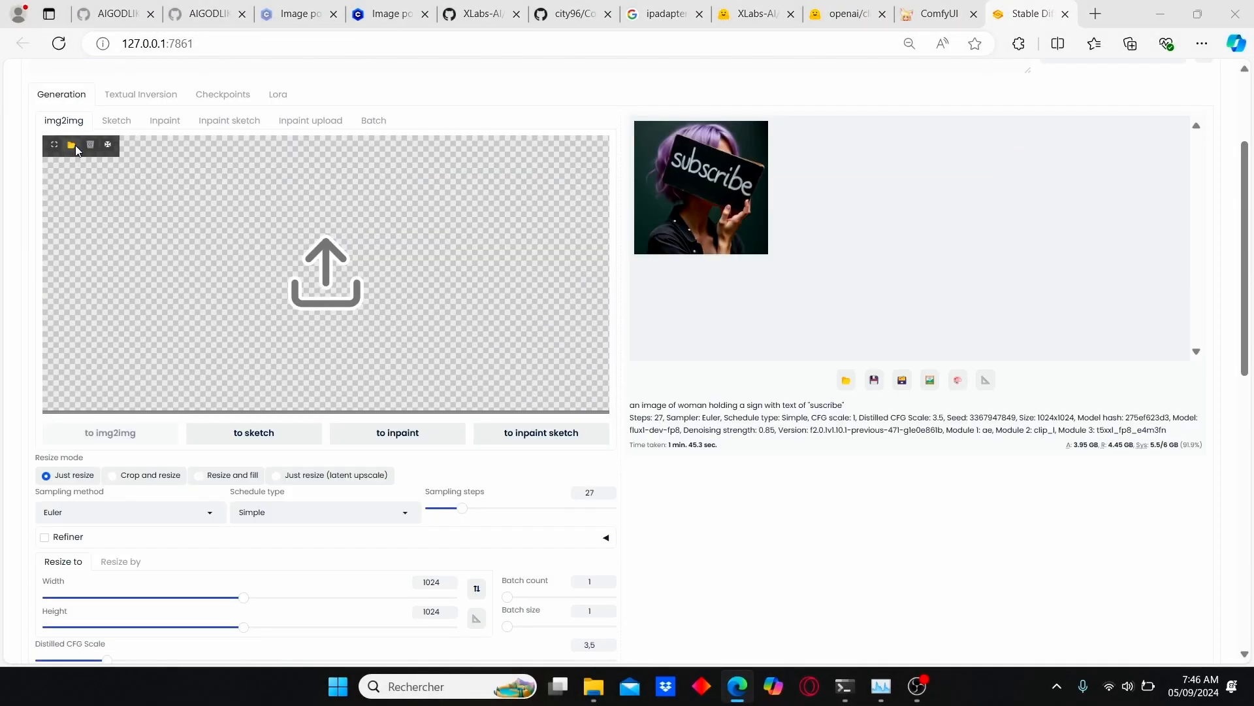
click(71, 145)
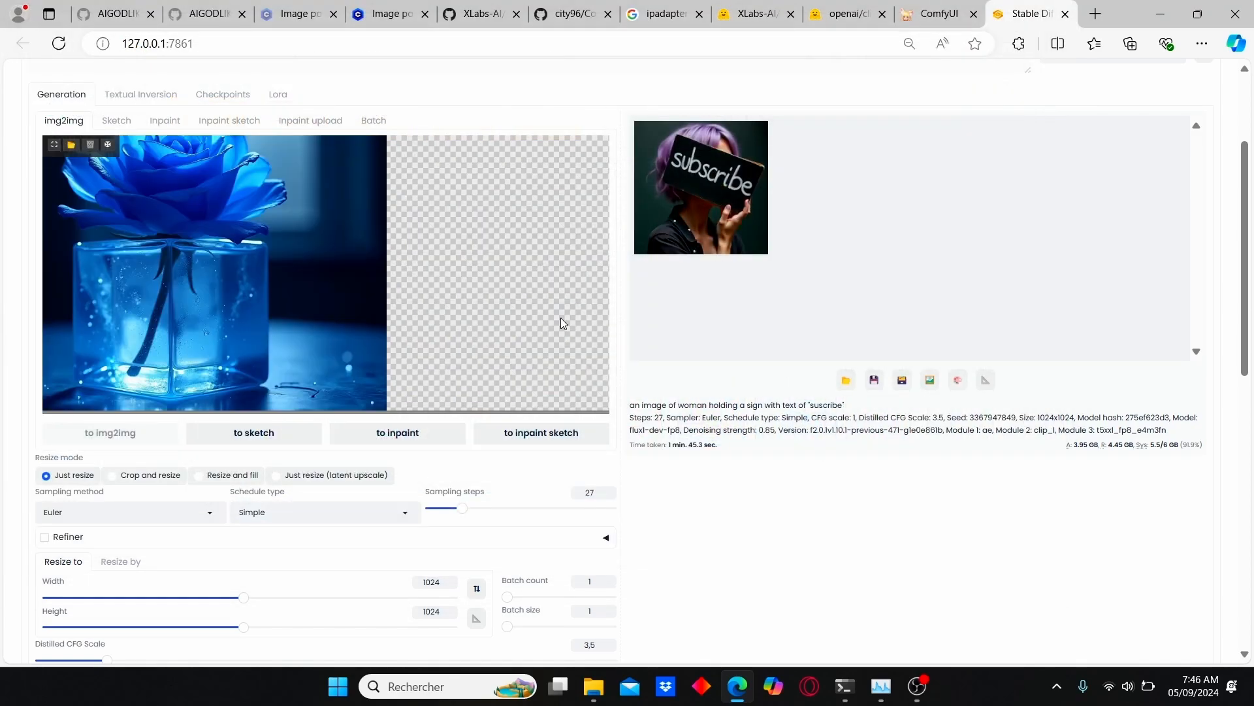
scroll(down, 3)
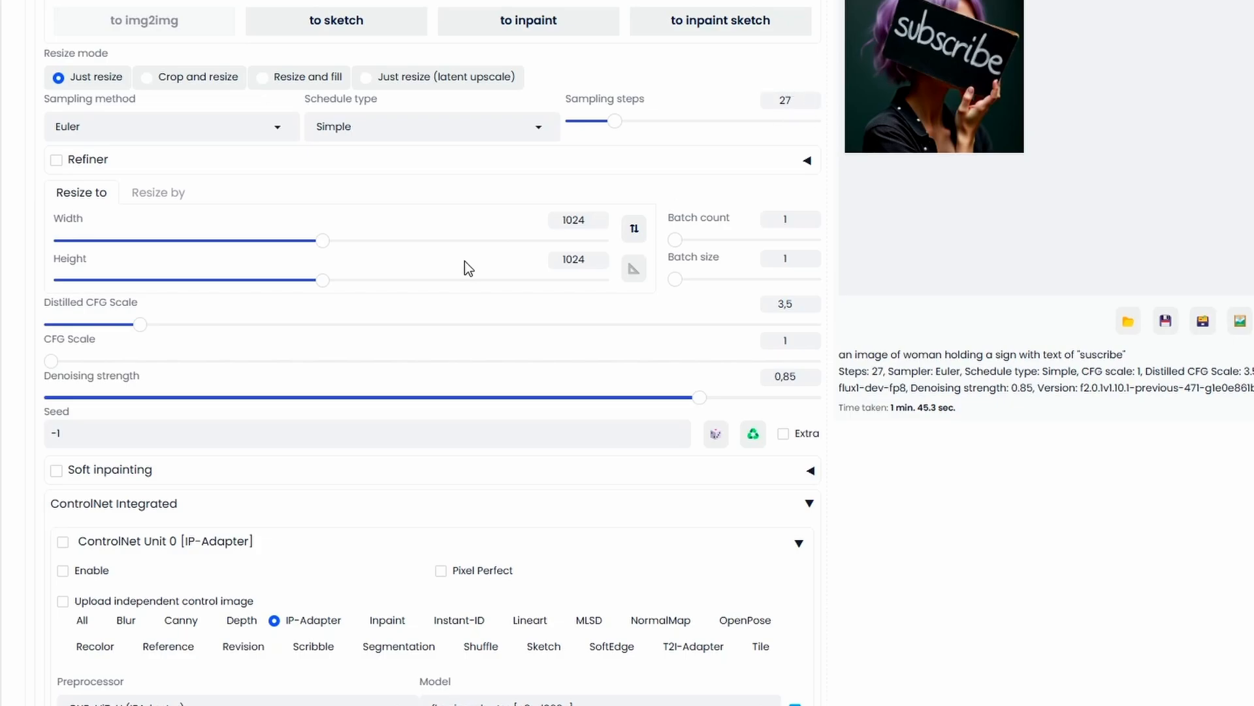
scroll(down, 3)
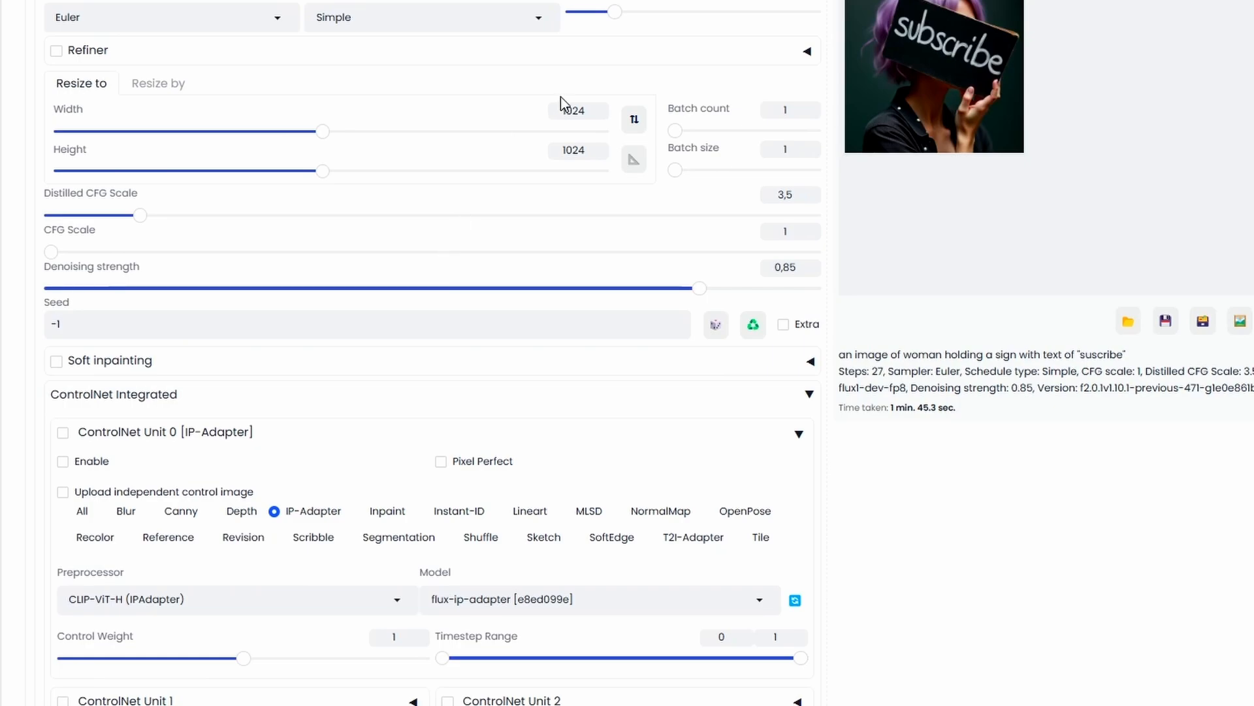
scroll(down, 3)
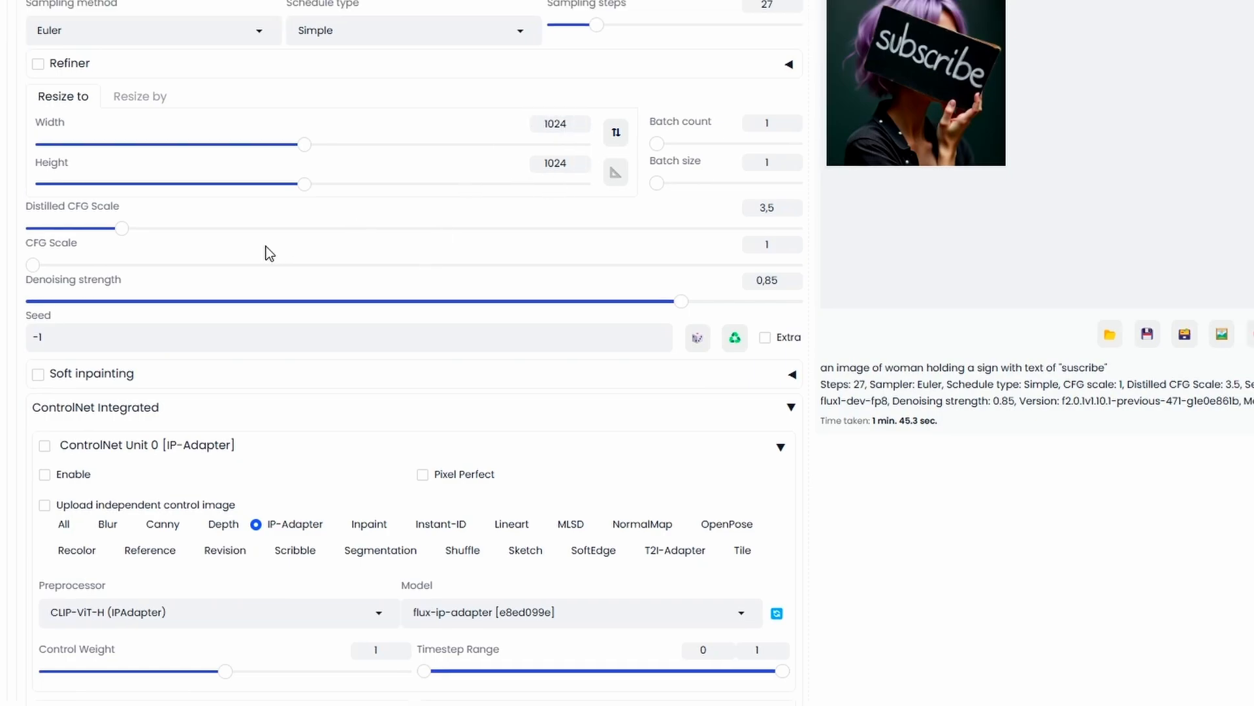
mouse_move(287, 198)
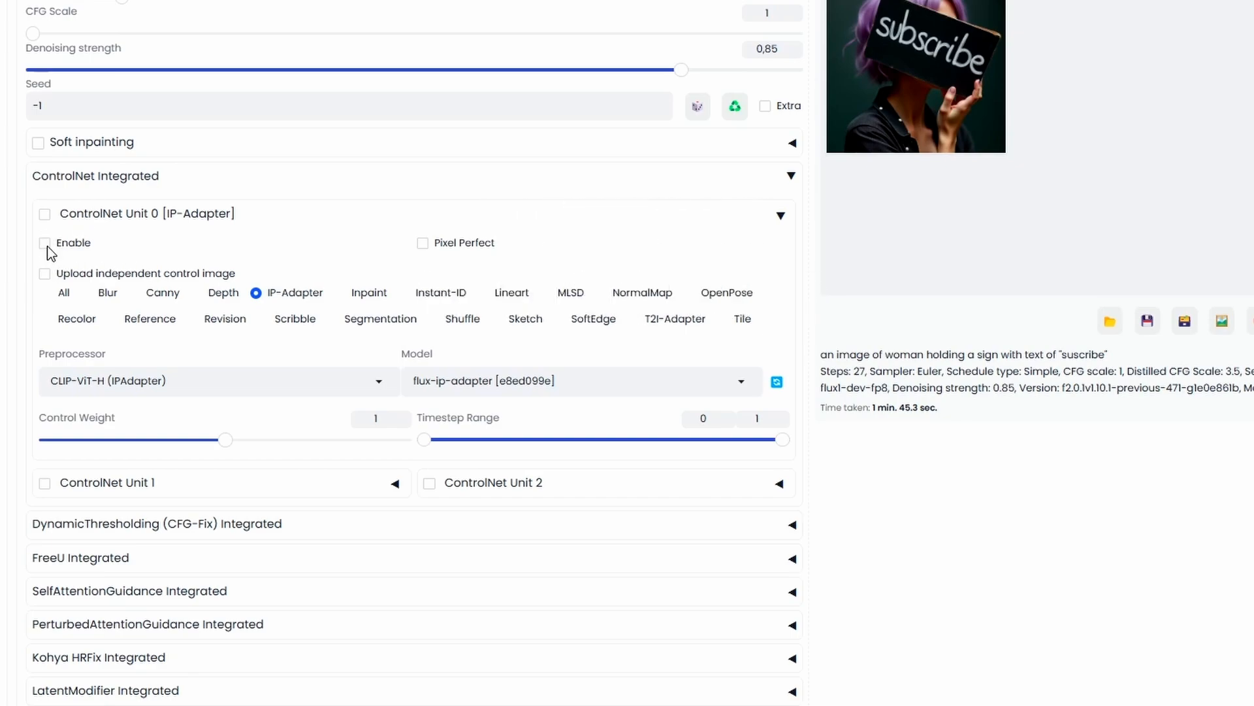
Enable ControlNet Unit 0 as IP-Adapter with flux-ip-adapter model, CLIP-ViT-H preprocessor, weight 1
click(44, 243)
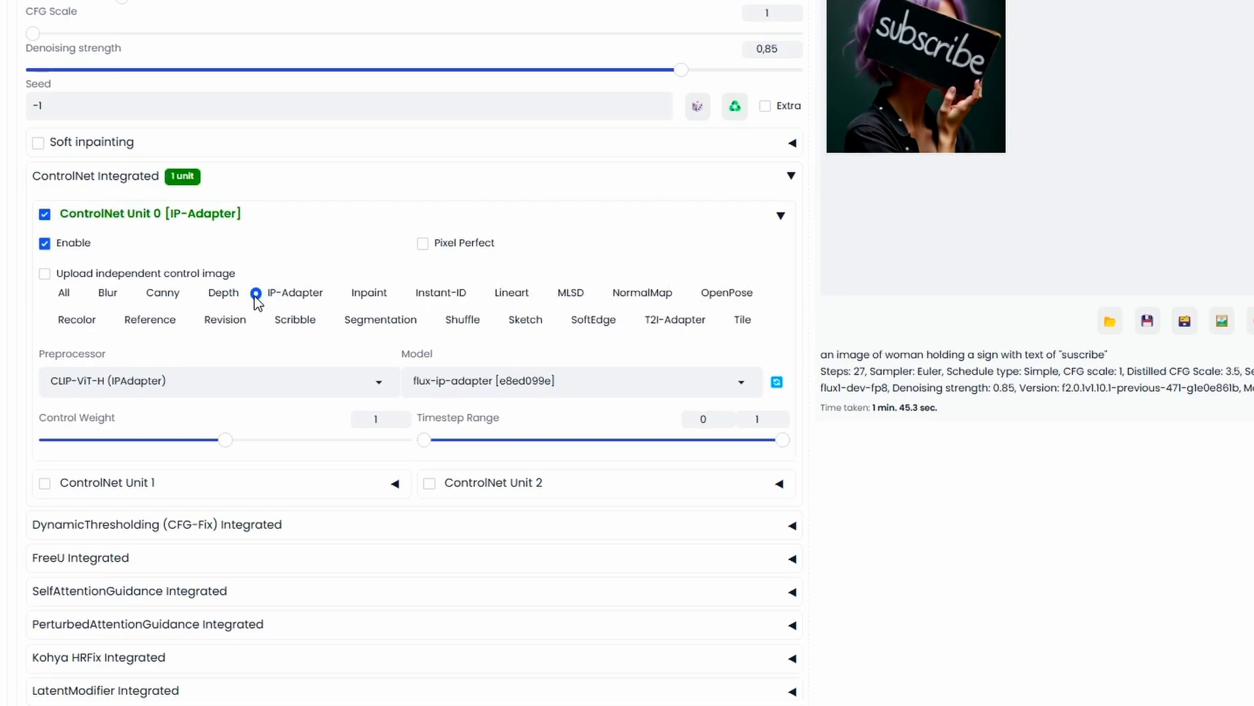
scroll(down, 3)
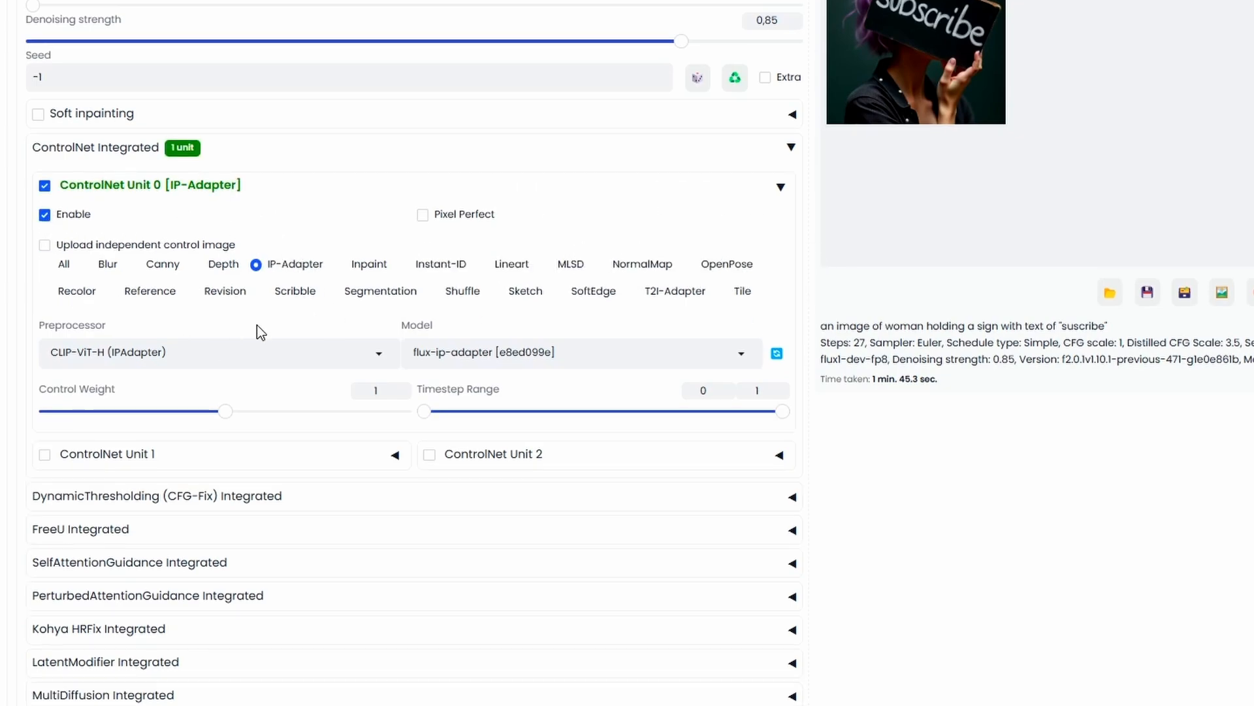
scroll(down, 3)
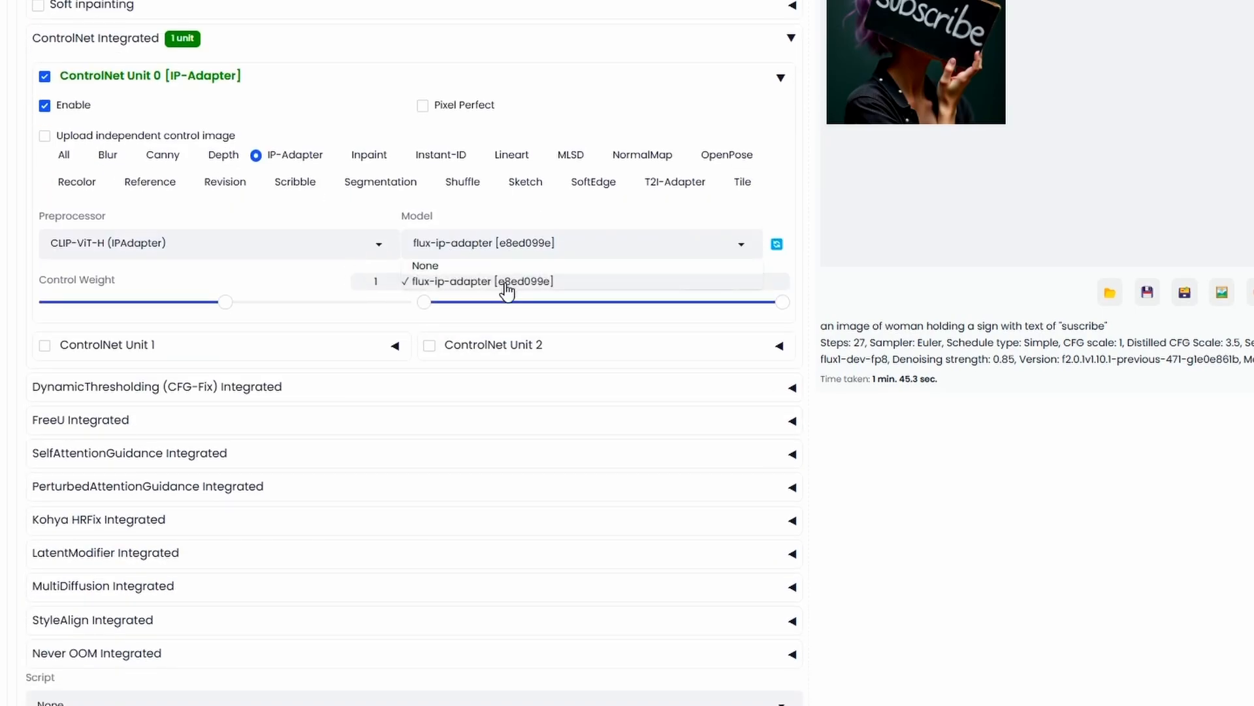
click(478, 281)
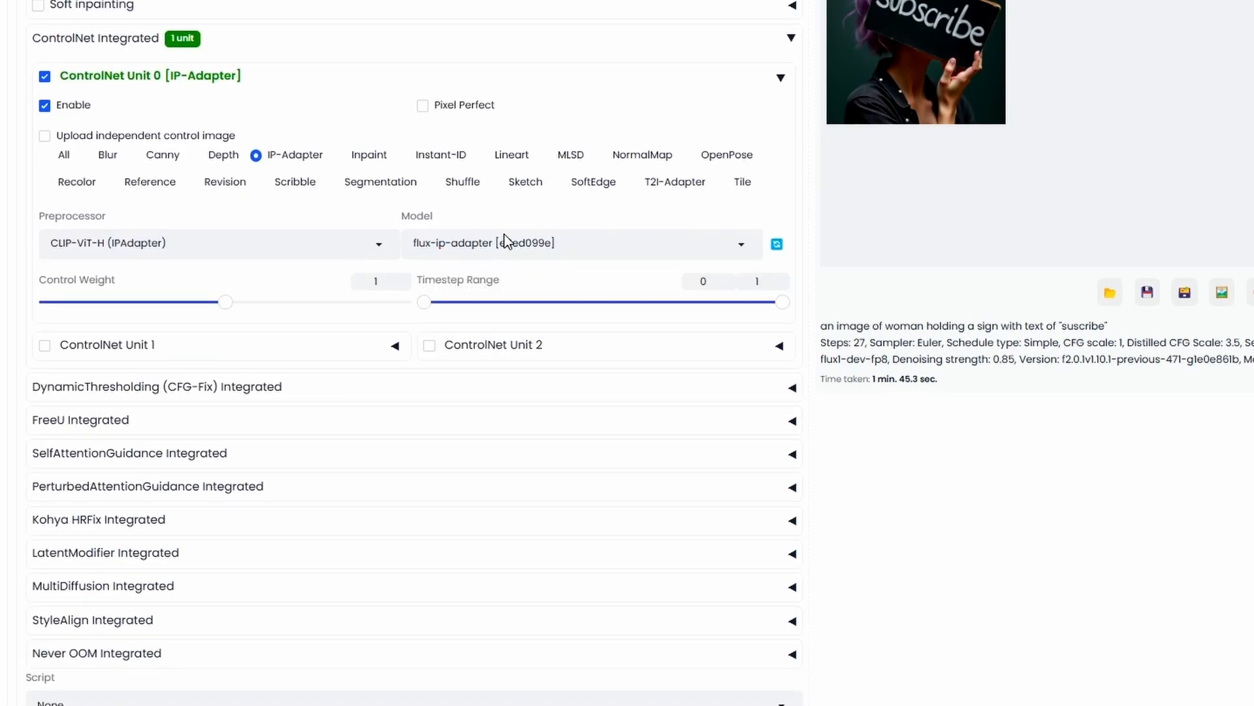
click(216, 243)
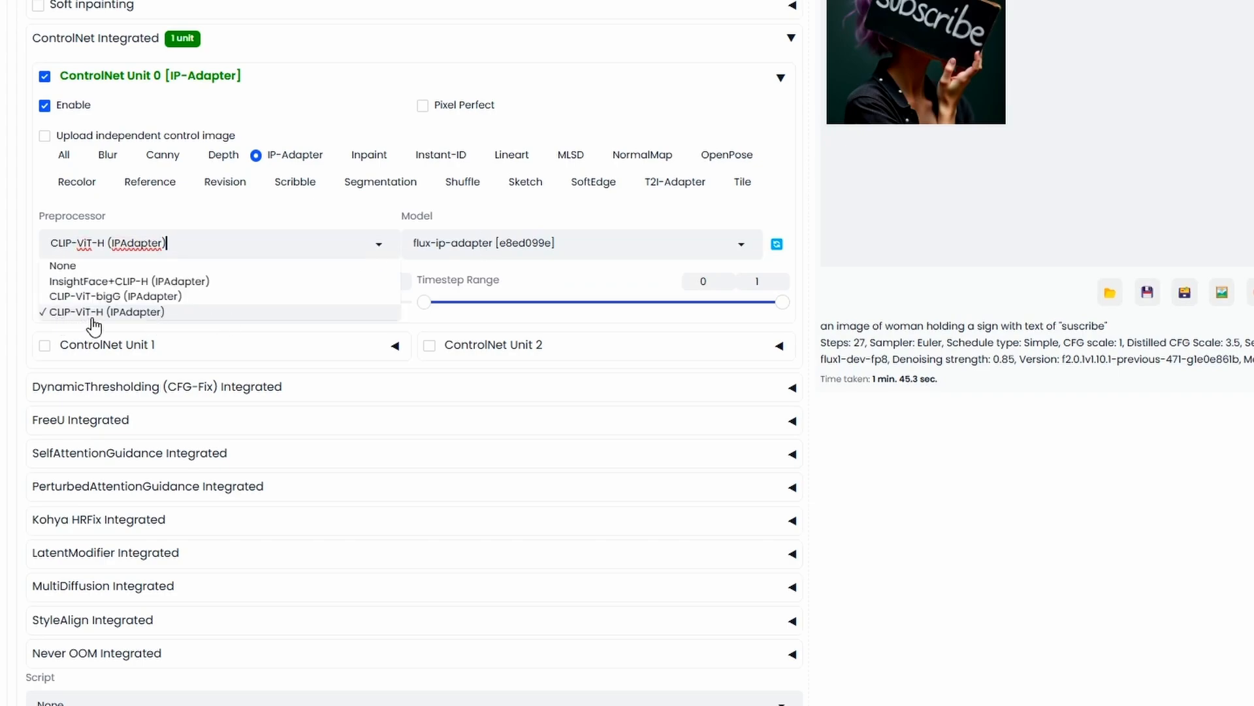
click(105, 313)
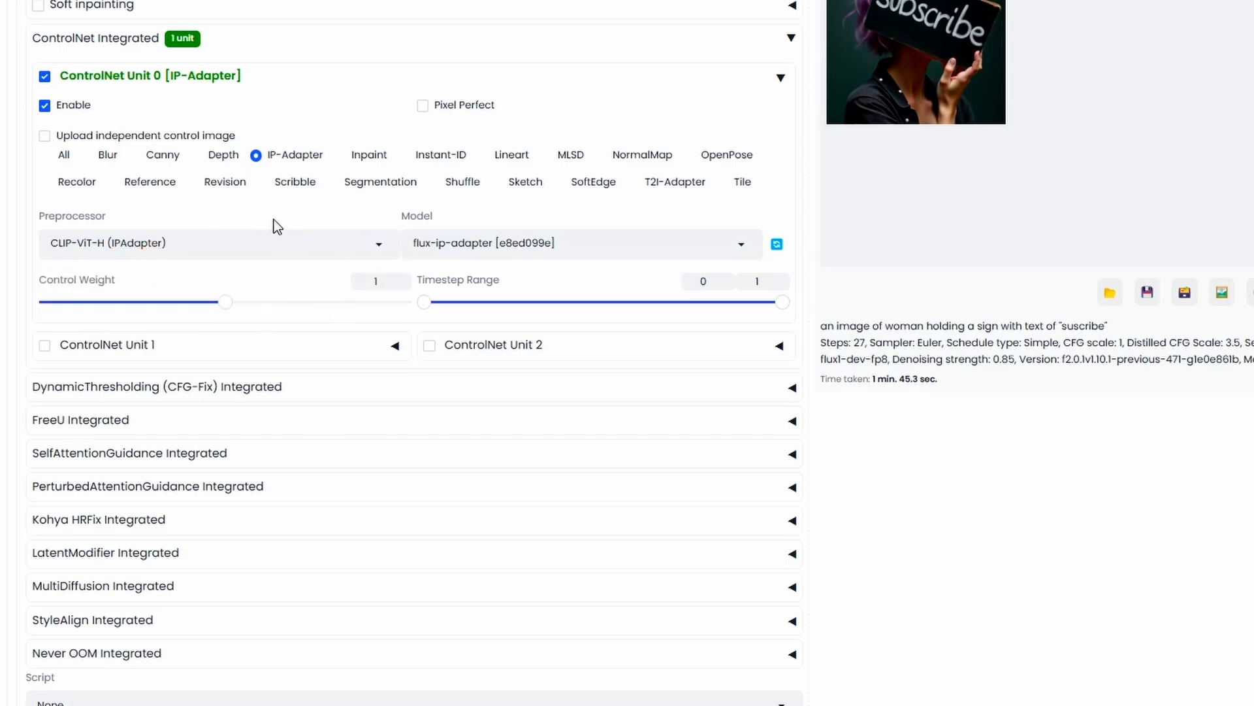
scroll(down, 3)
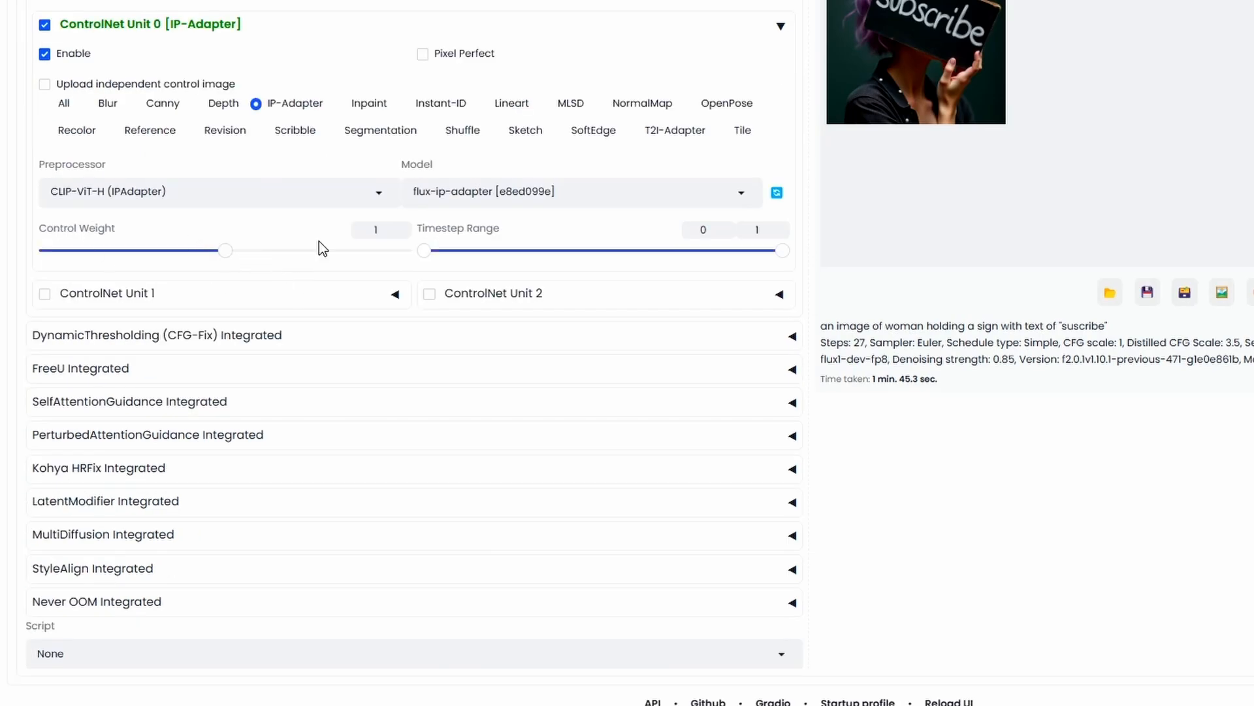
mouse_move(265, 244)
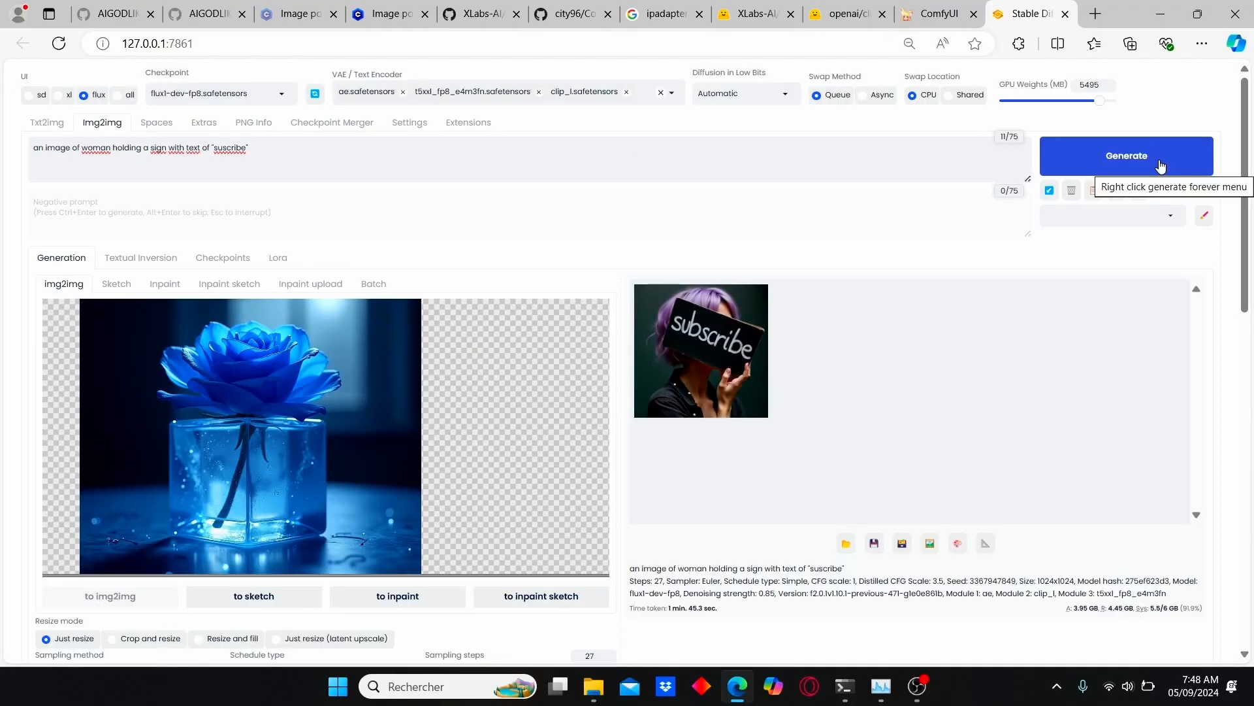
Generate the smiling woman holding a 'subscribe' sign from the IP-Adapter reference
click(1125, 155)
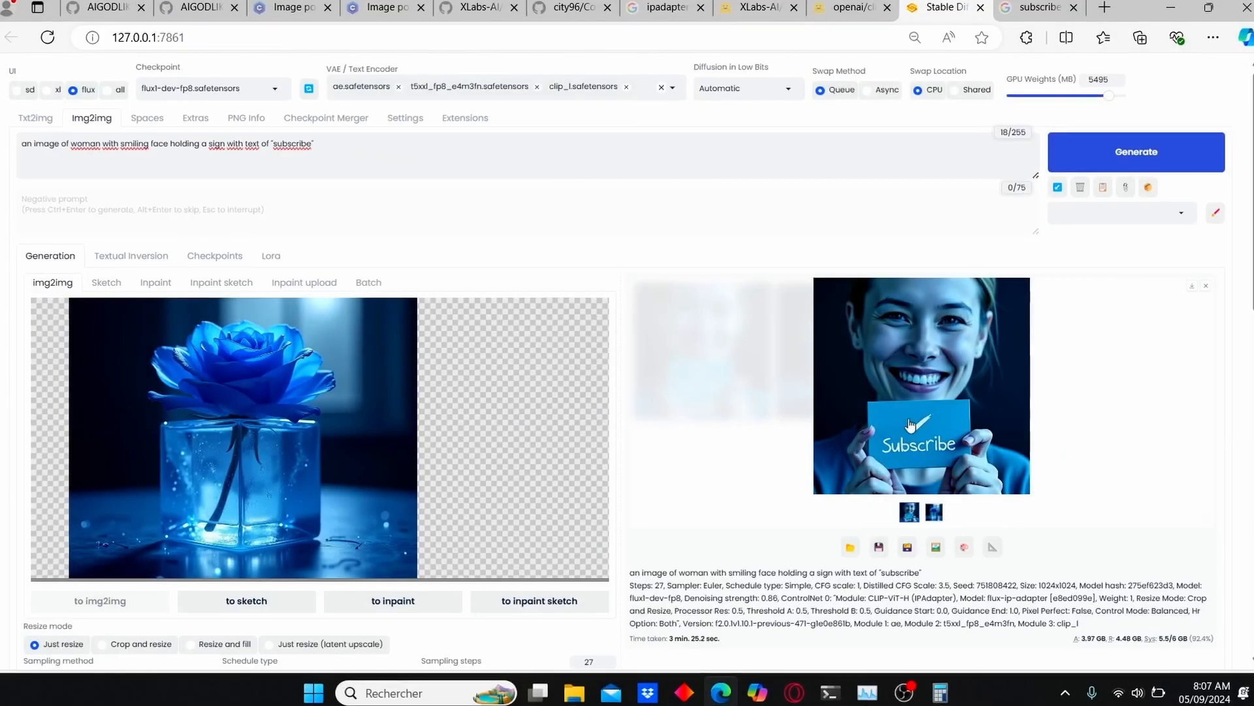